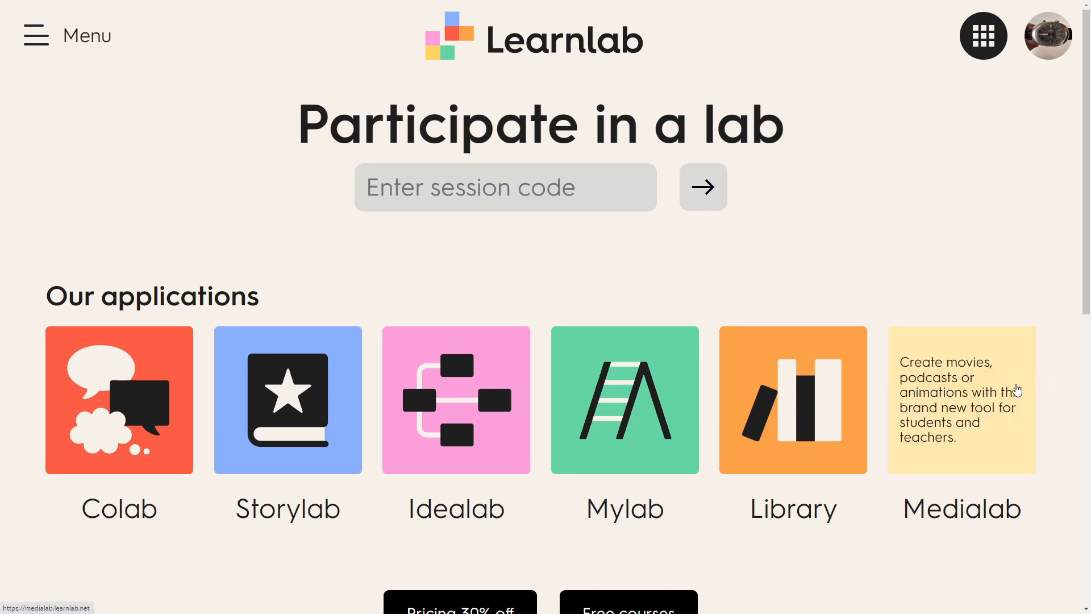
pyautogui.moveTo(1018, 377)
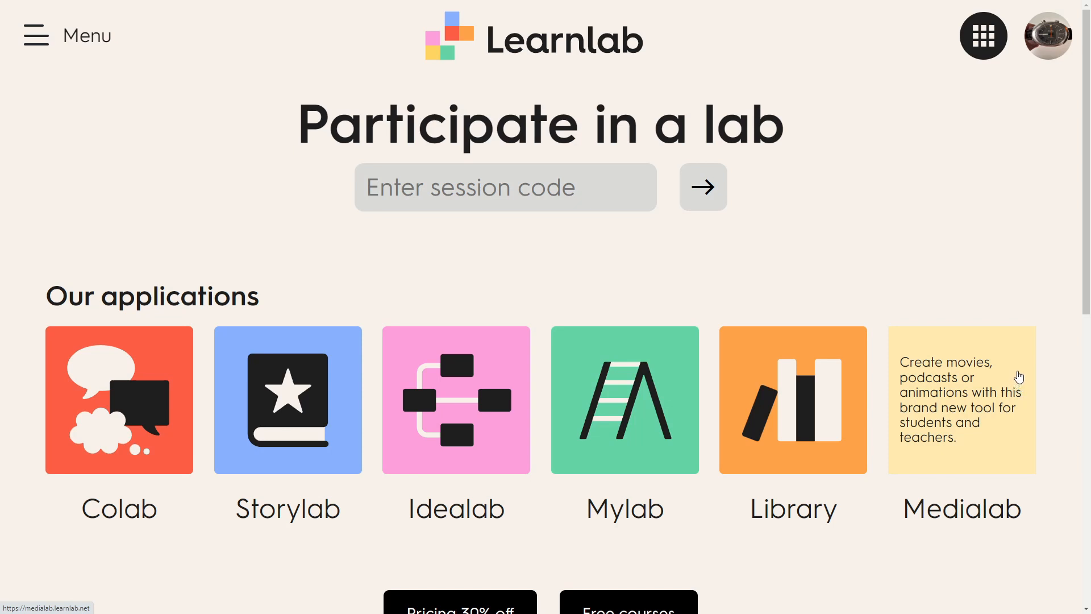
# Browse the My Medialabs library by videos, audios and projects, return to all items and open the Sustainable Development project's menu
pyautogui.click(961, 399)
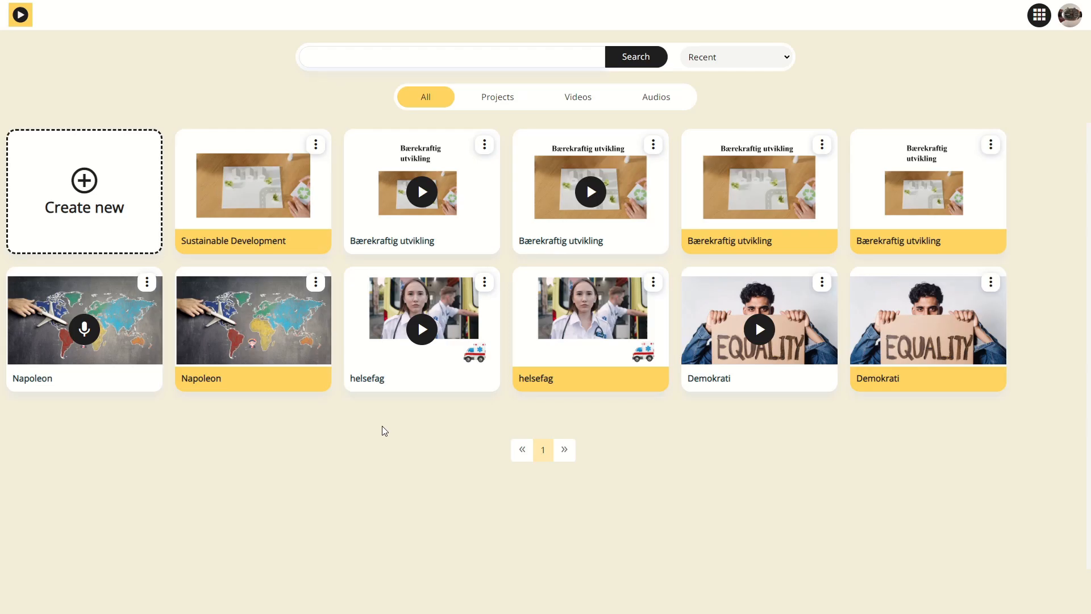
pyautogui.moveTo(393, 422)
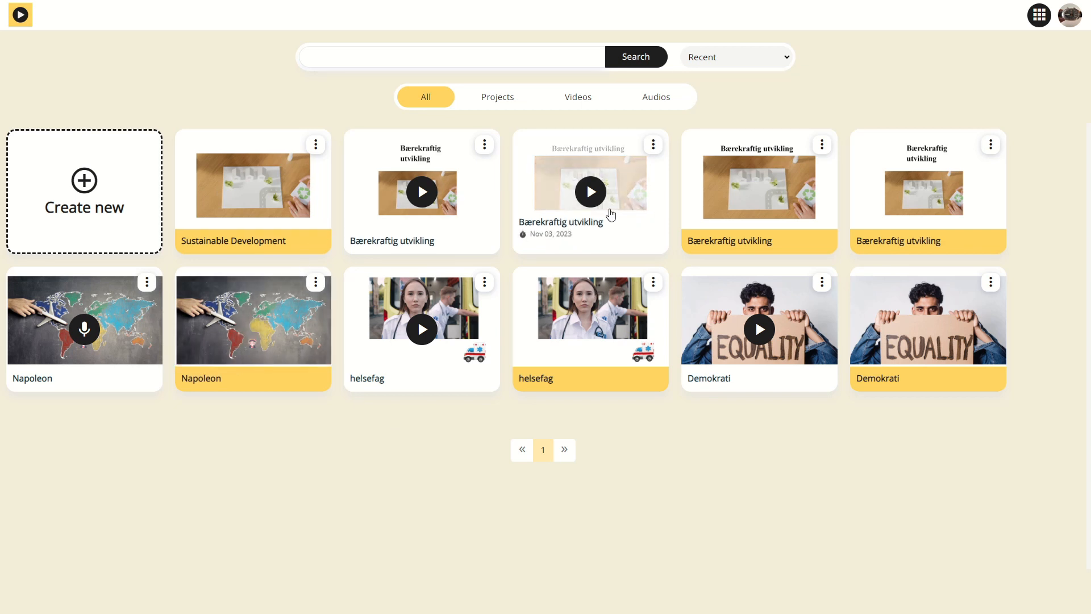
pyautogui.moveTo(509, 125)
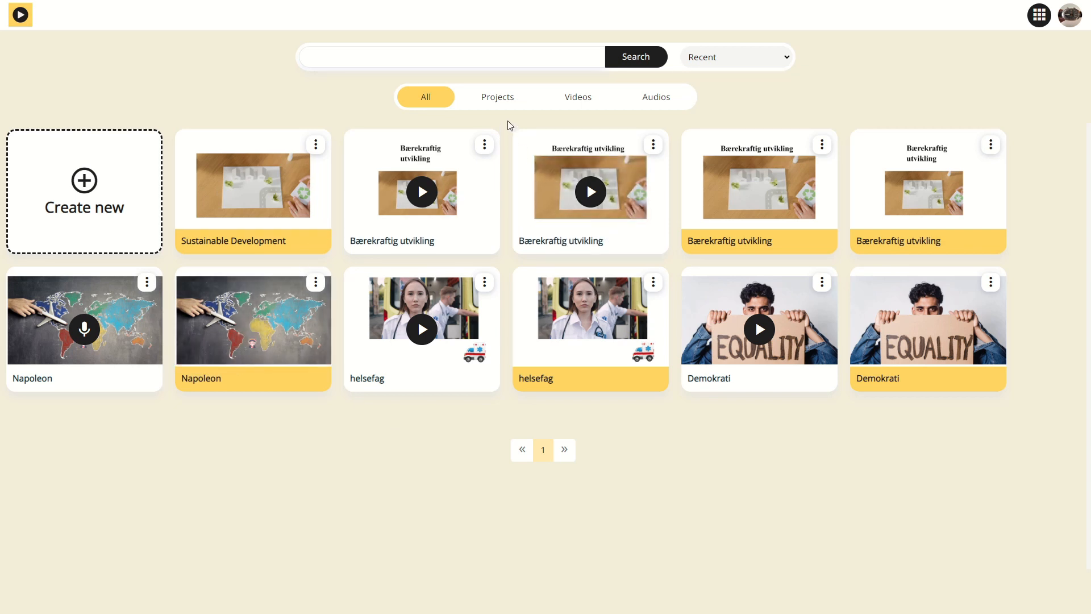
pyautogui.click(577, 96)
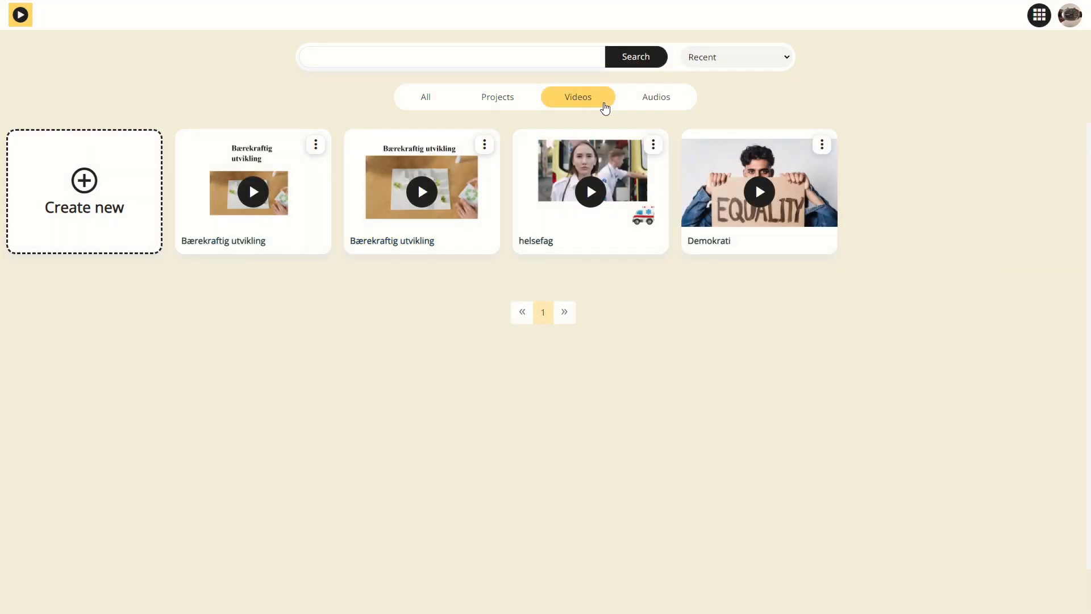
pyautogui.click(654, 97)
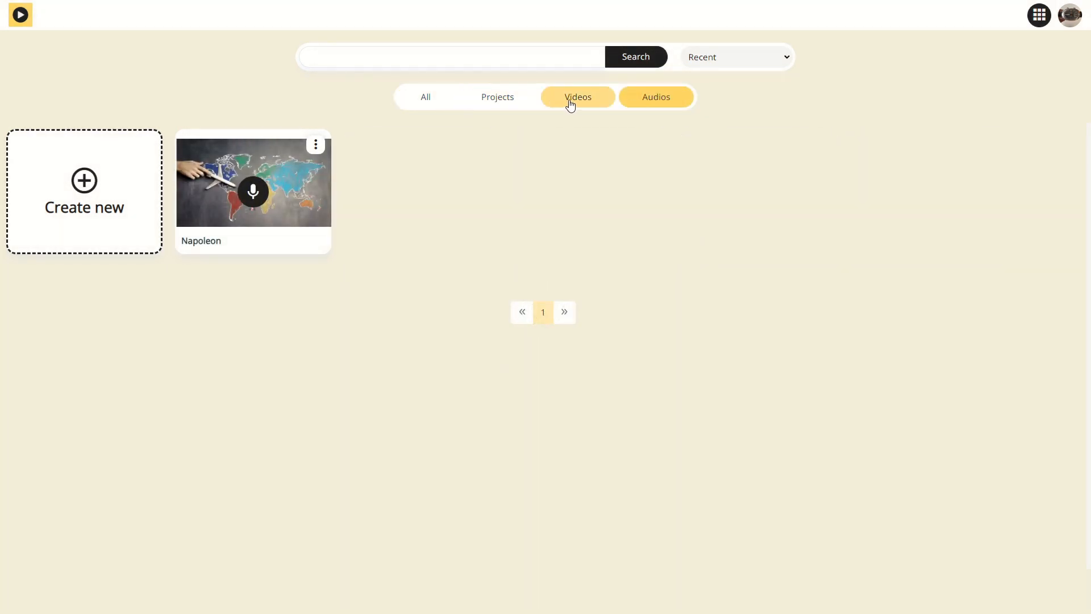
pyautogui.moveTo(580, 104)
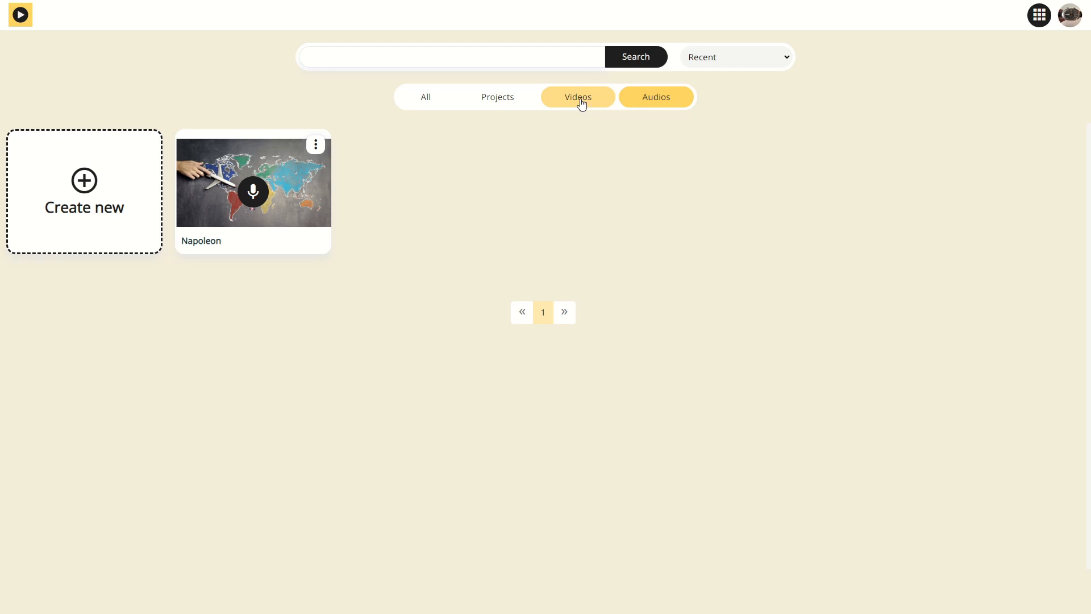
pyautogui.click(655, 97)
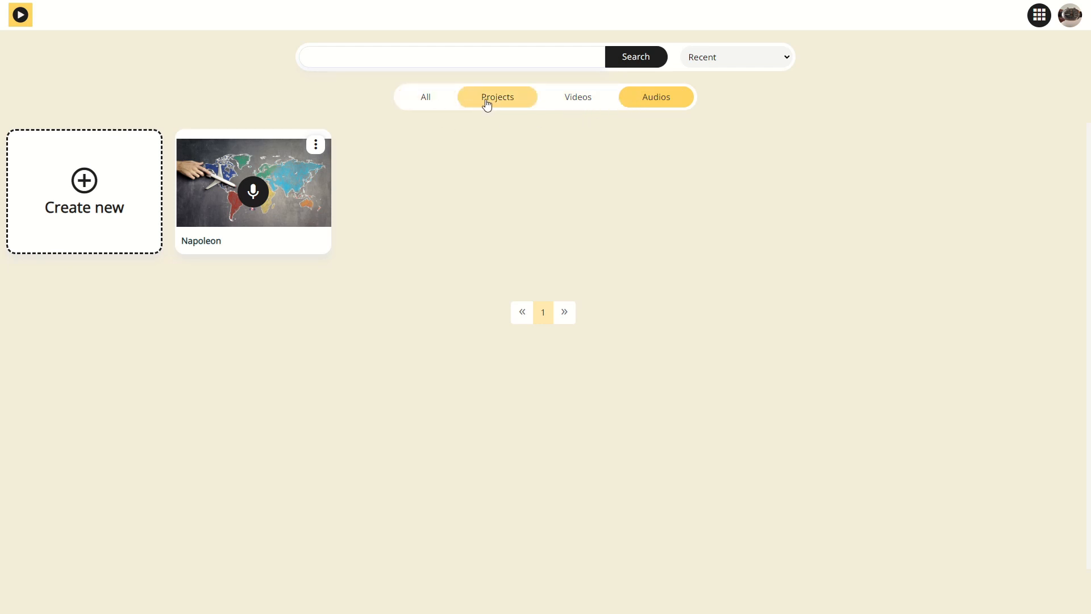
pyautogui.click(496, 97)
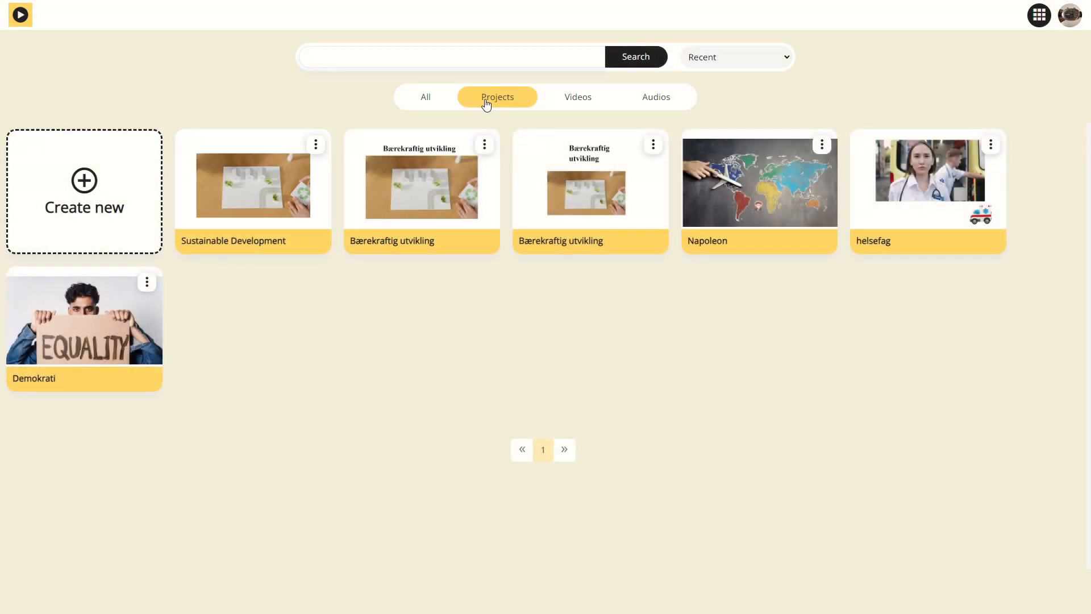
pyautogui.click(425, 97)
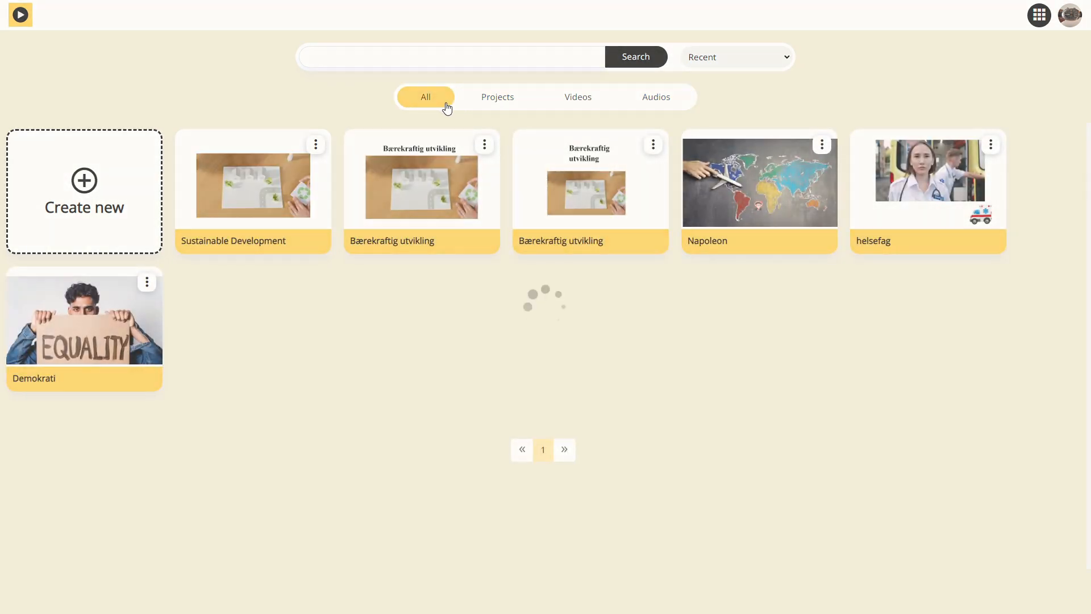
pyautogui.click(316, 144)
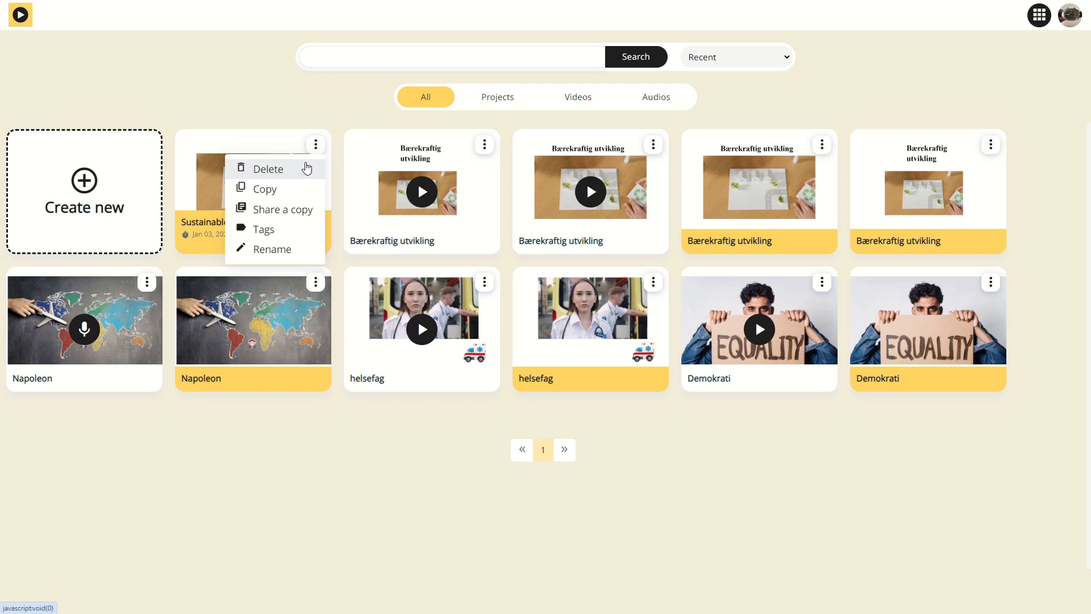
pyautogui.moveTo(129, 173)
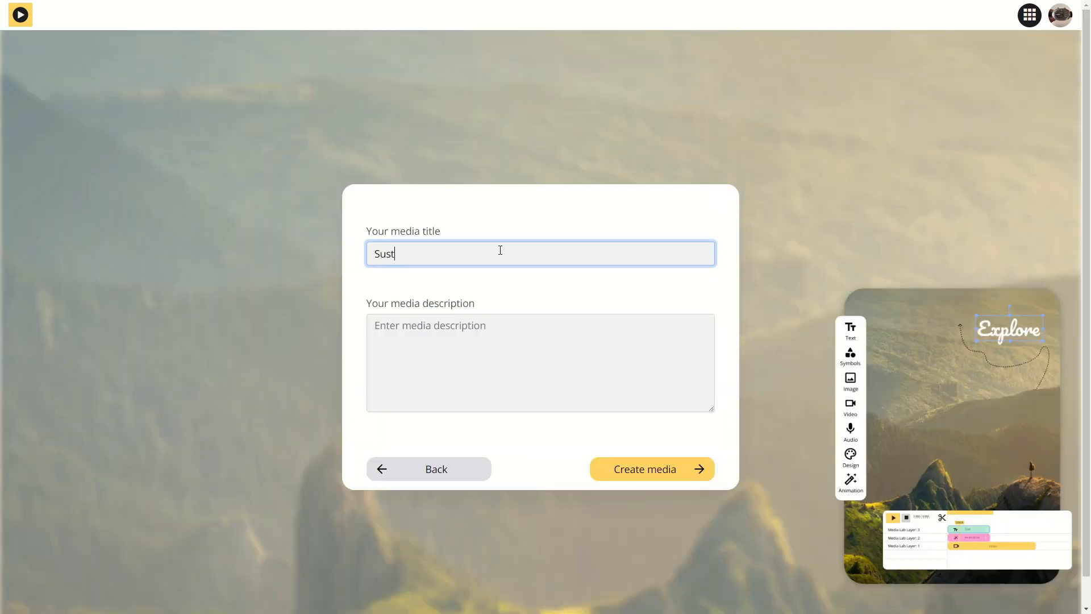
# Title the new media 'Sustainable Development' and create it, opening its empty editor
pyautogui.write('ainable Development')
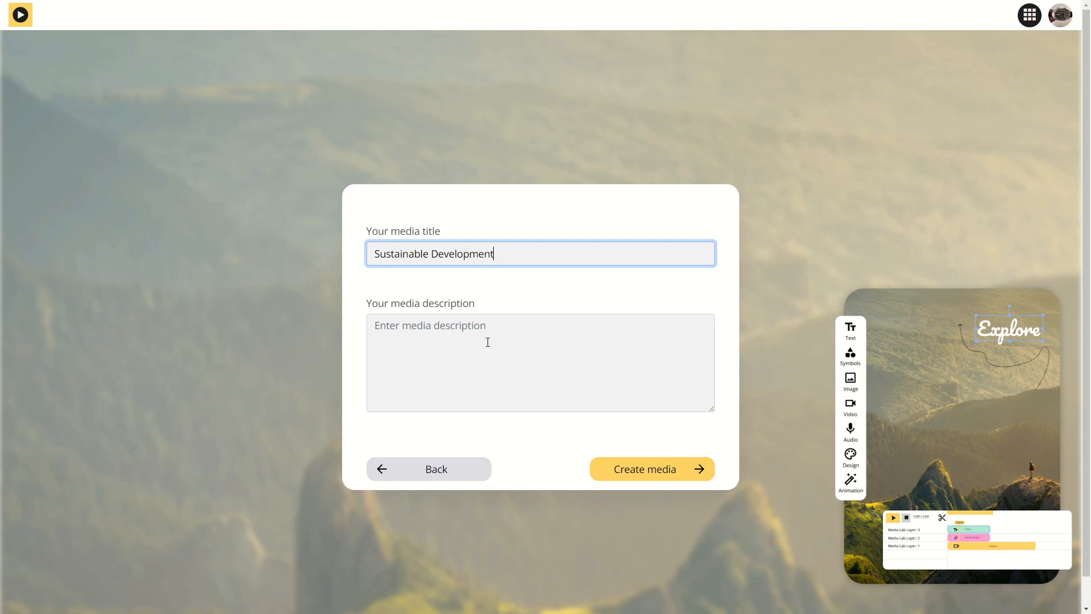
pyautogui.click(539, 362)
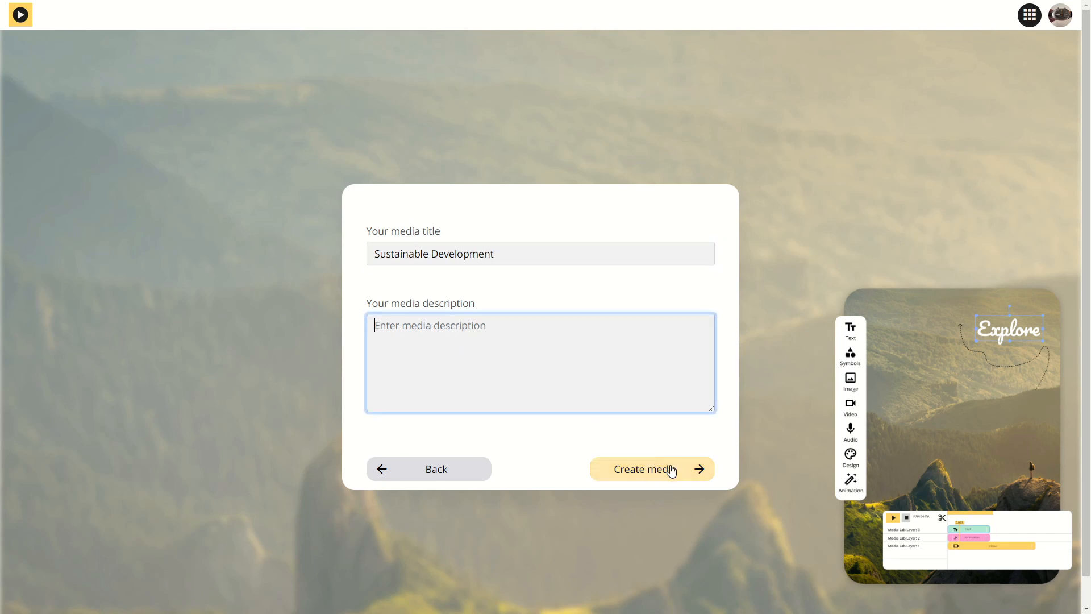
pyautogui.click(651, 468)
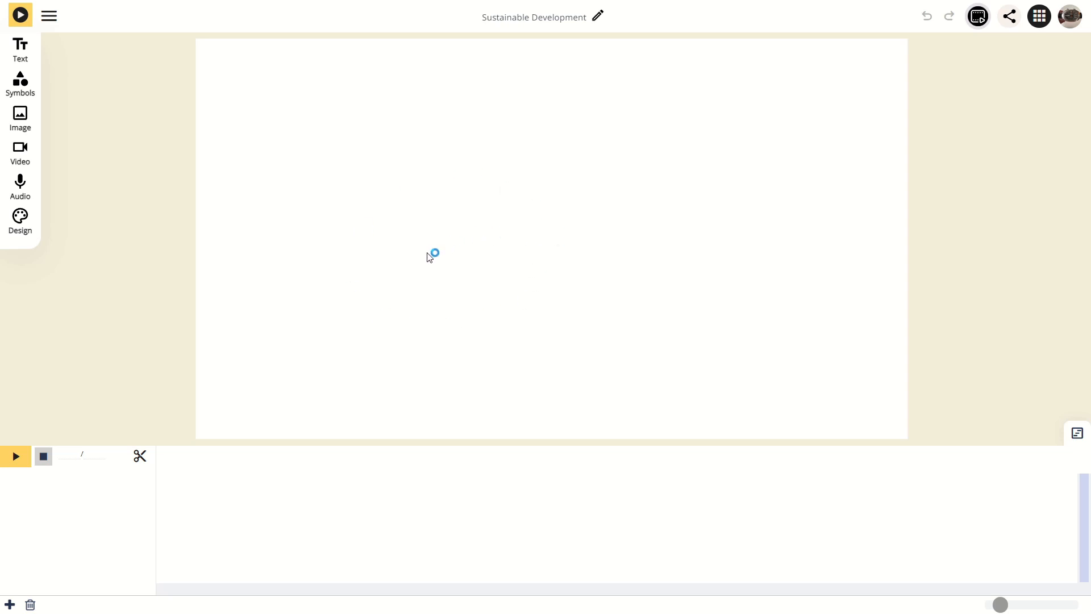
pyautogui.moveTo(275, 327)
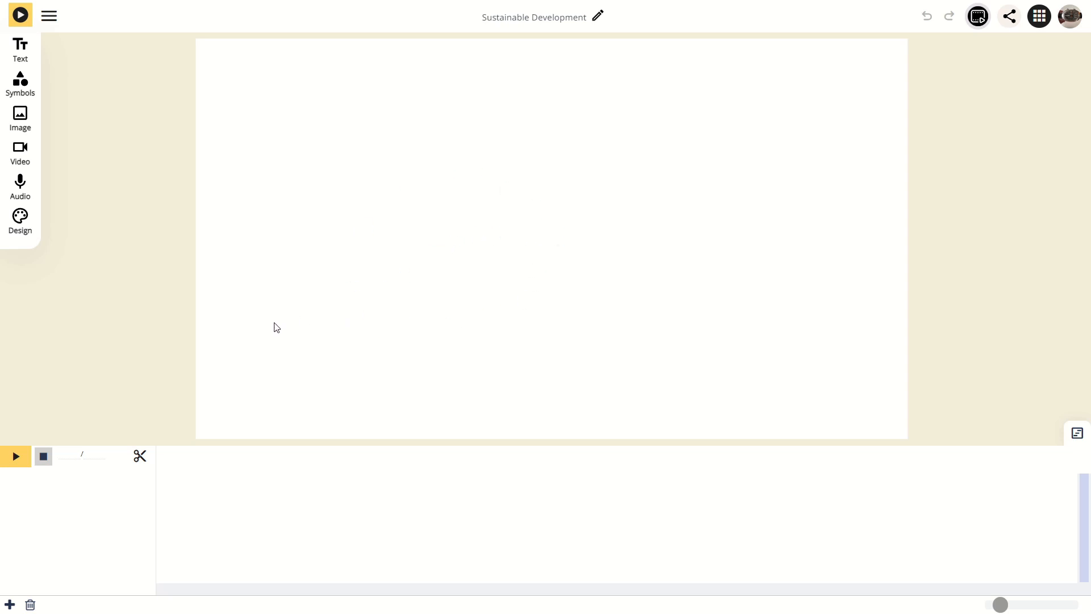
pyautogui.moveTo(262, 327)
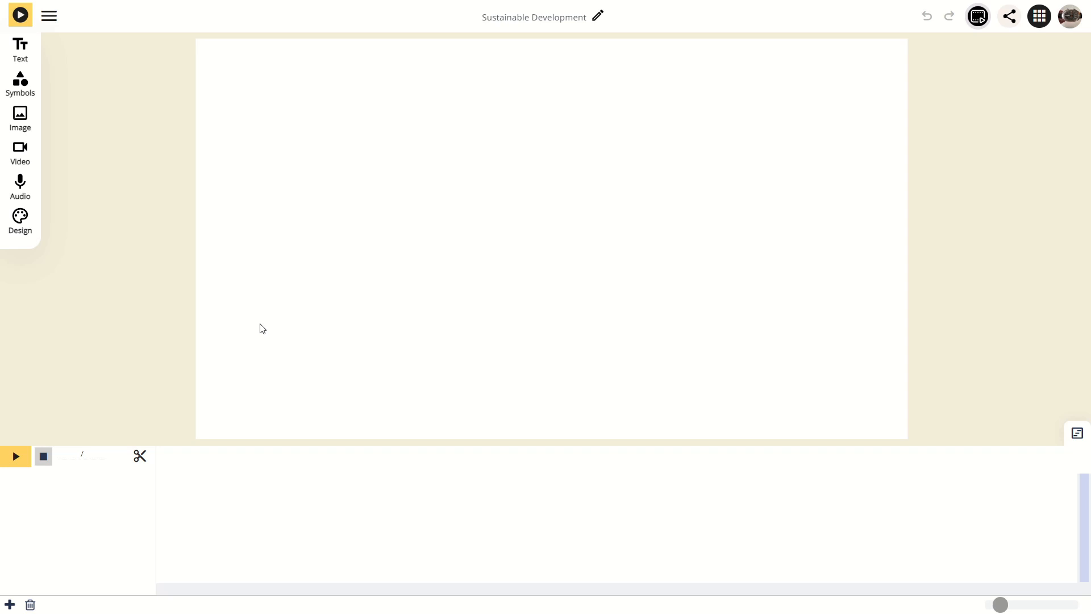
pyautogui.moveTo(227, 492)
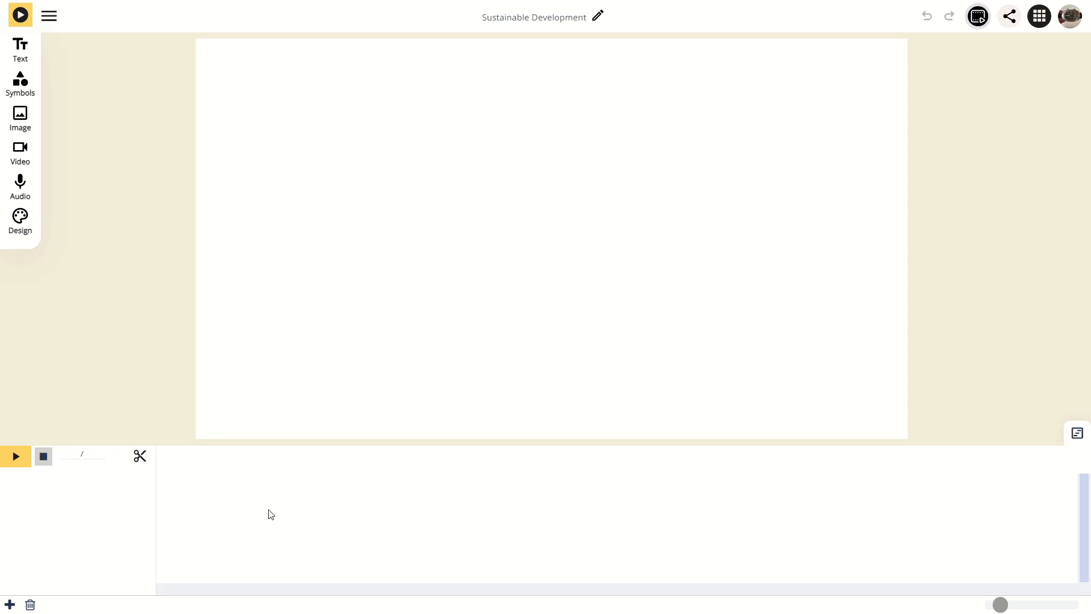
pyautogui.moveTo(259, 507)
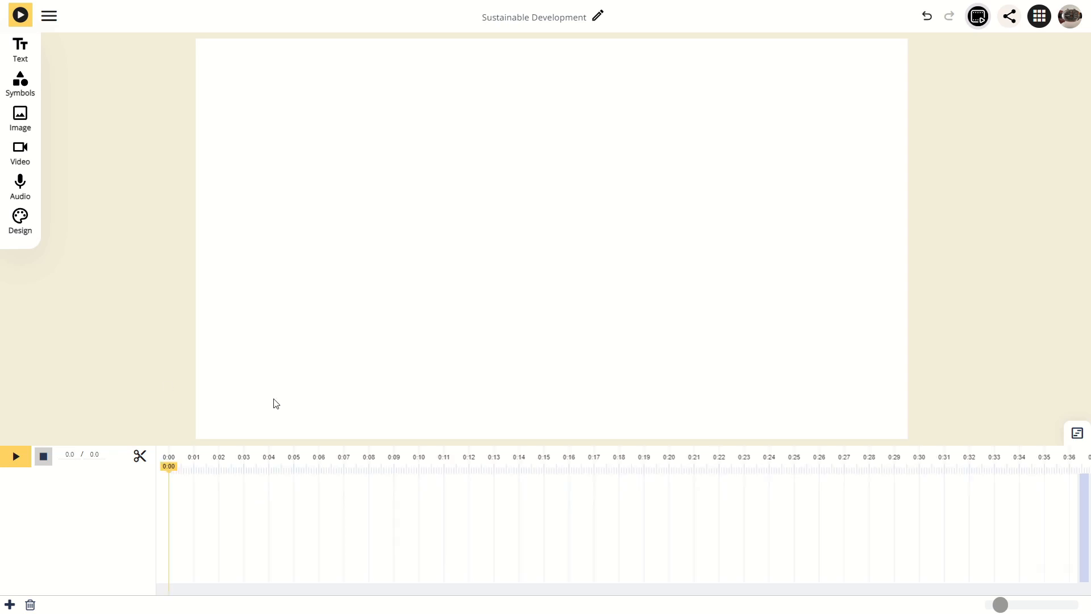
# Add a heading, browse the Sustainable development symbols and image library, then the video library
pyautogui.click(19, 48)
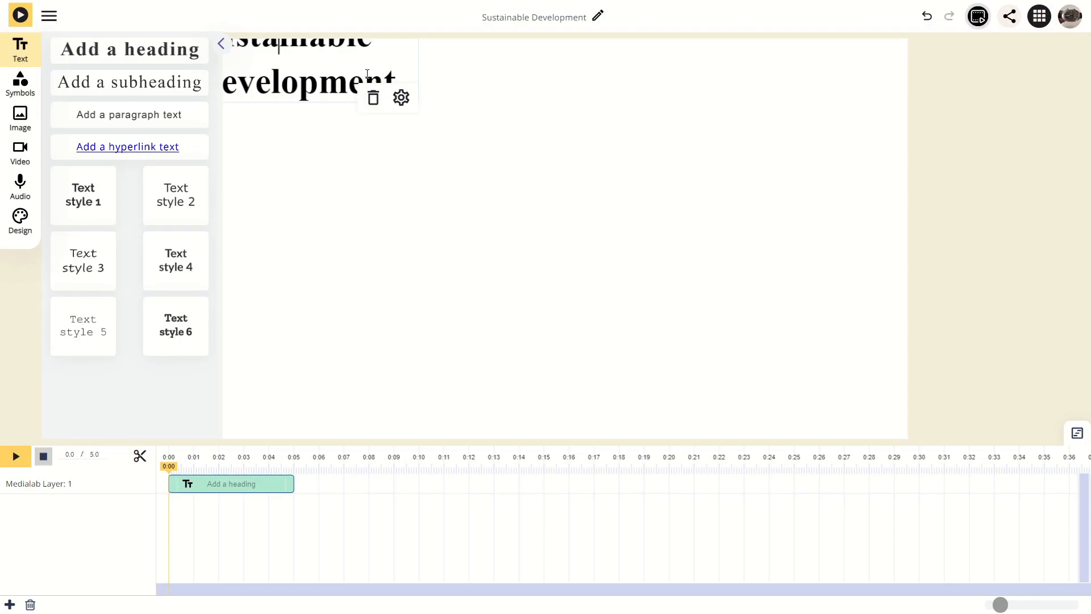
pyautogui.click(21, 83)
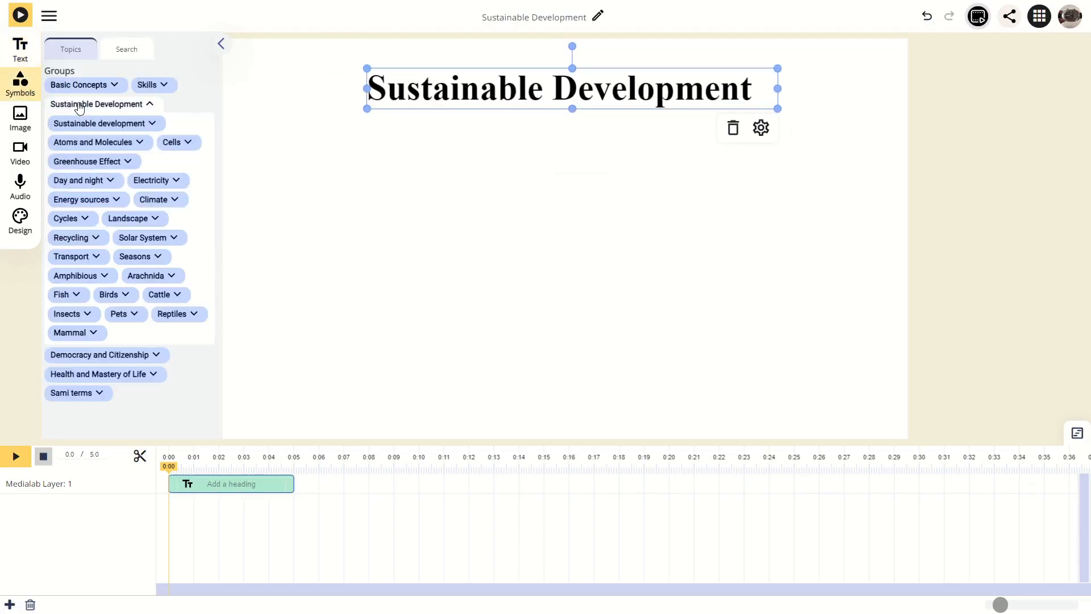
pyautogui.click(100, 123)
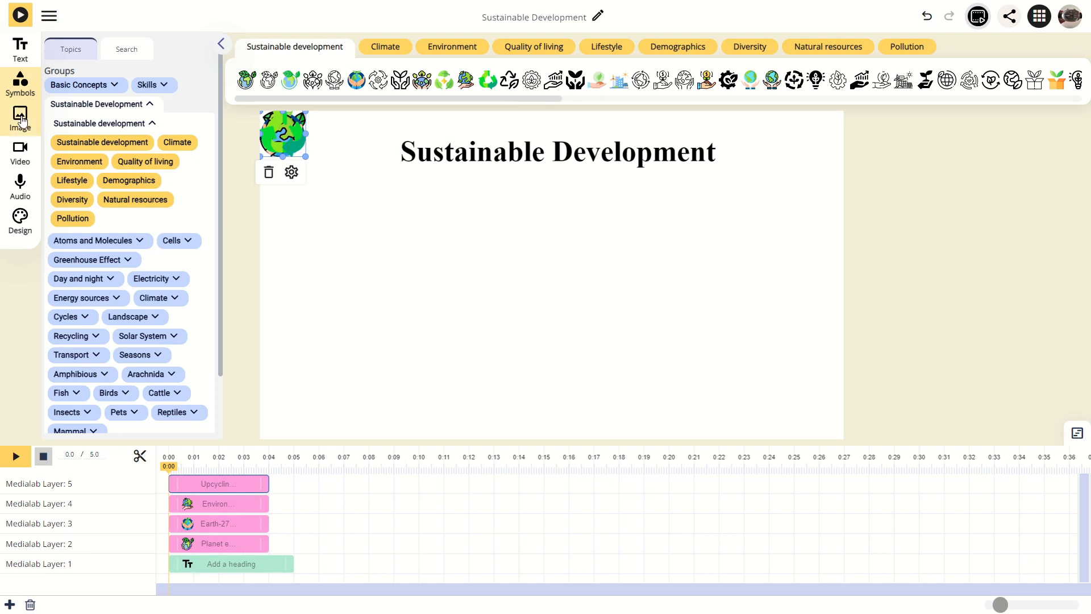
pyautogui.click(21, 119)
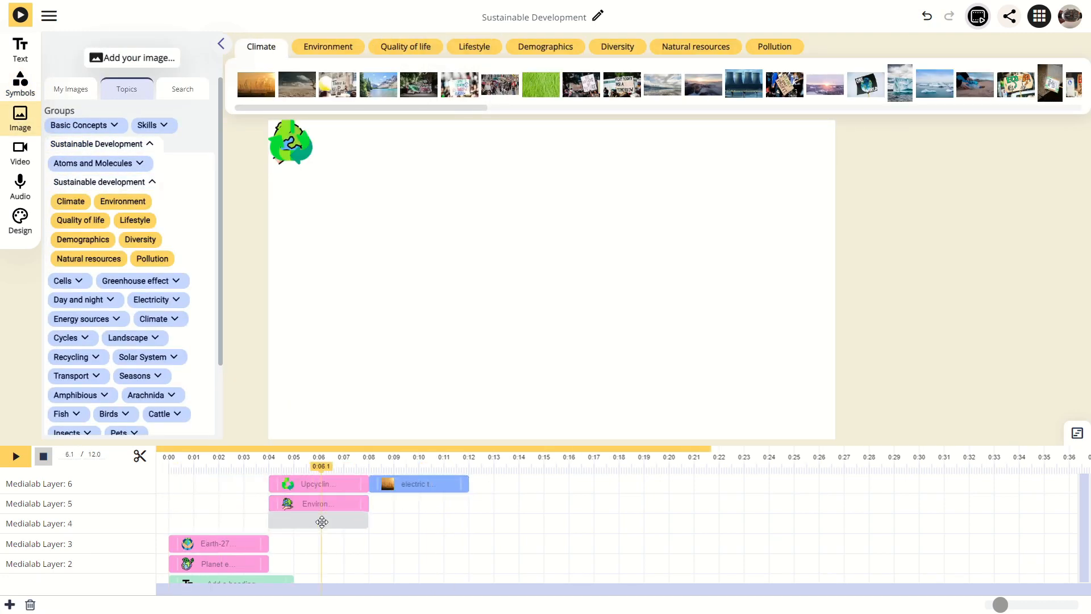
pyautogui.click(236, 563)
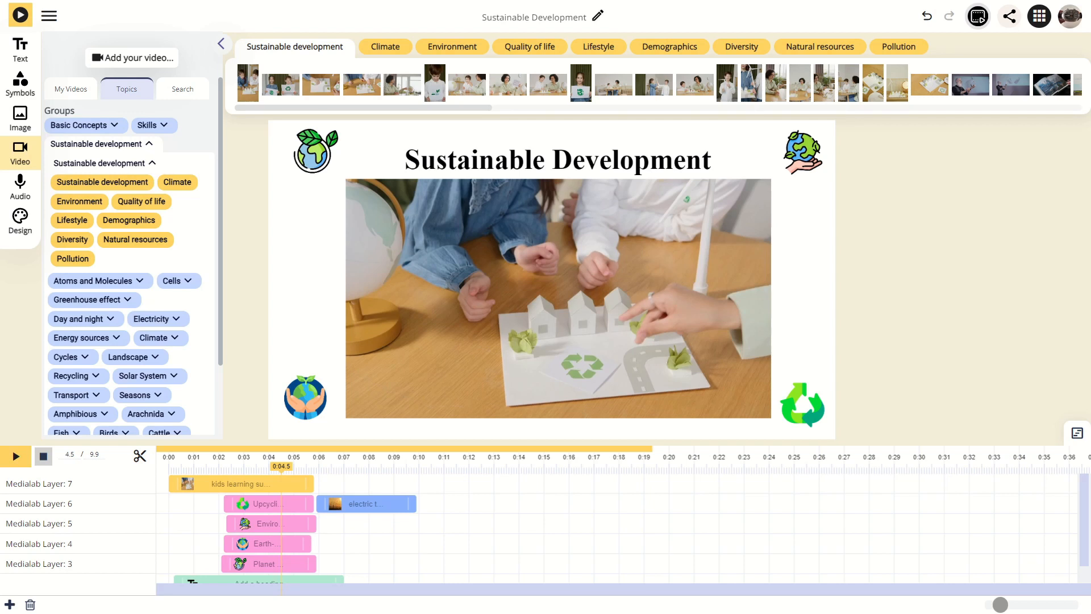
# Dismiss the video upload window, then the sound upload window, keeping the library audio clip
pyautogui.click(132, 58)
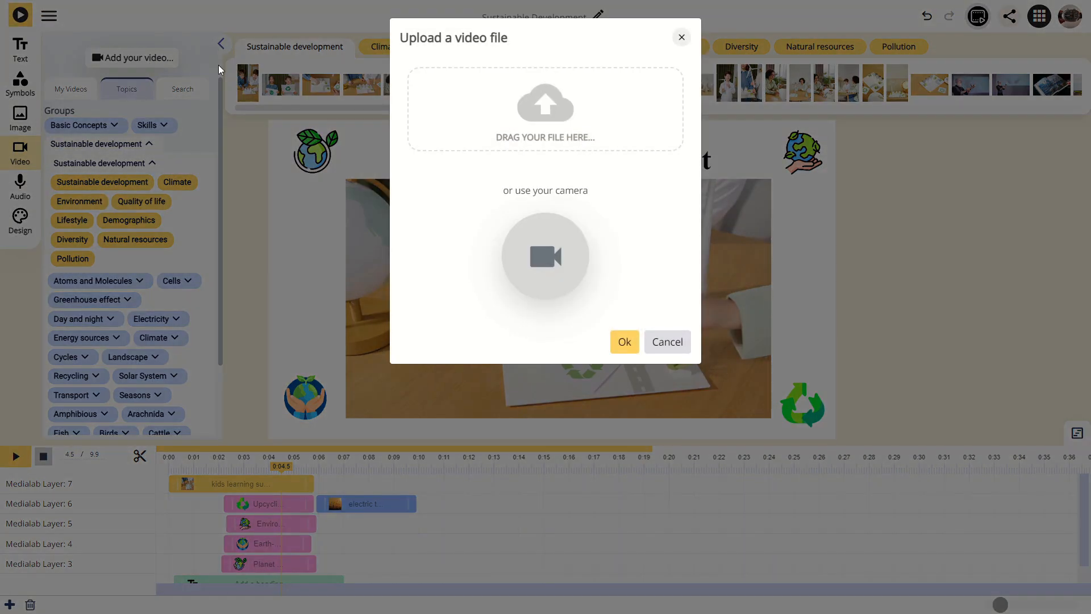
pyautogui.moveTo(569, 257)
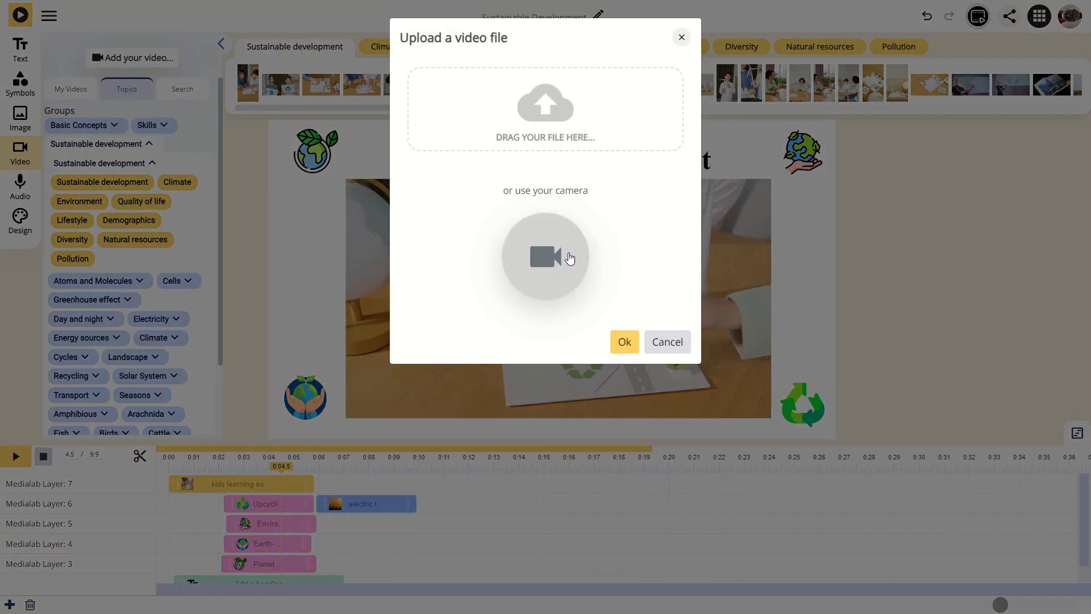
pyautogui.moveTo(674, 327)
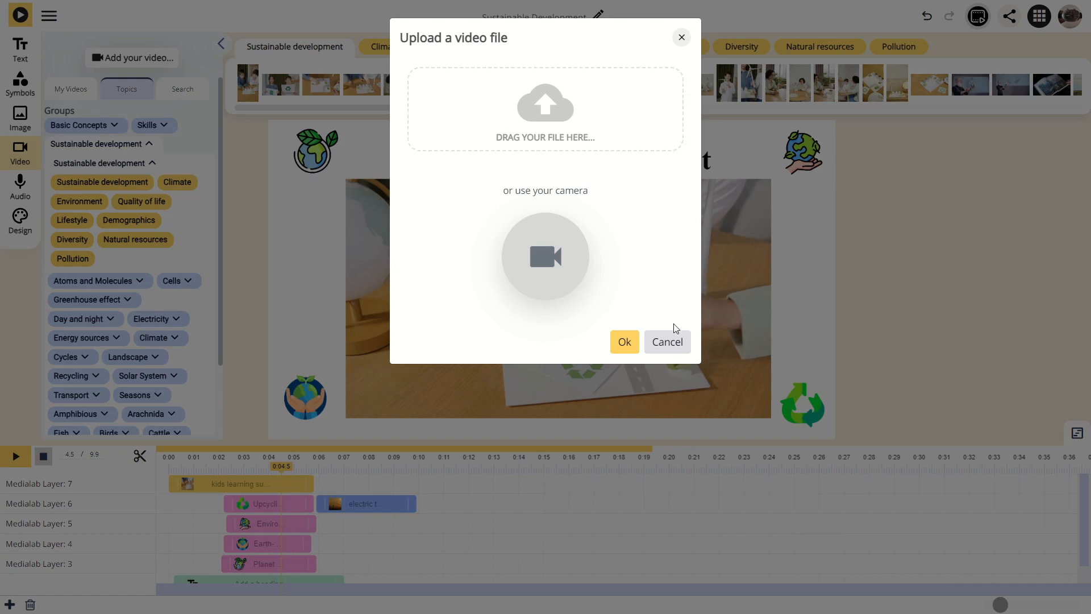
pyautogui.click(664, 342)
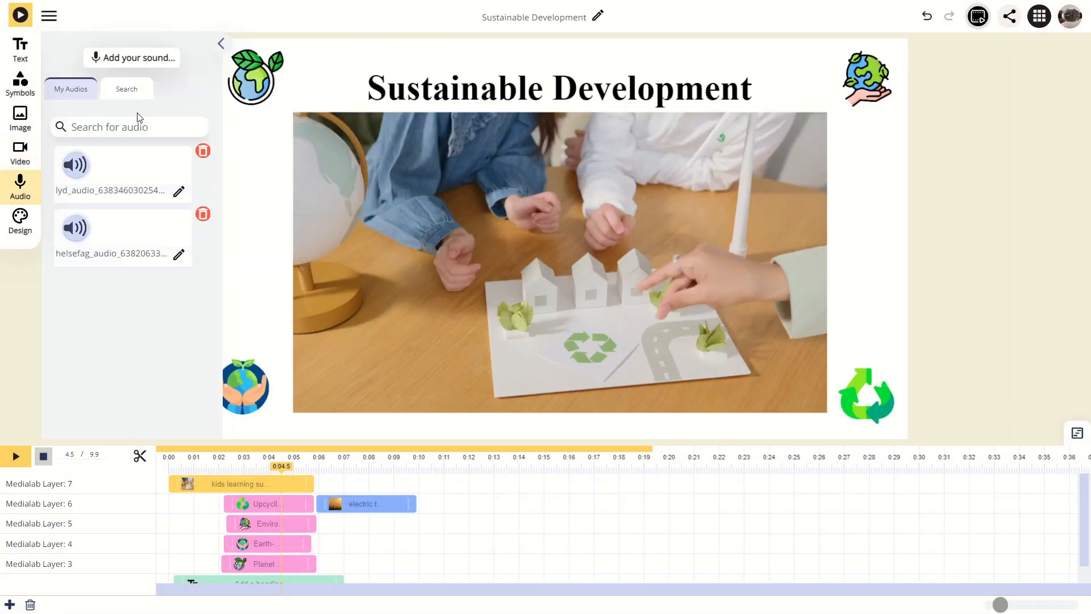
pyautogui.click(132, 56)
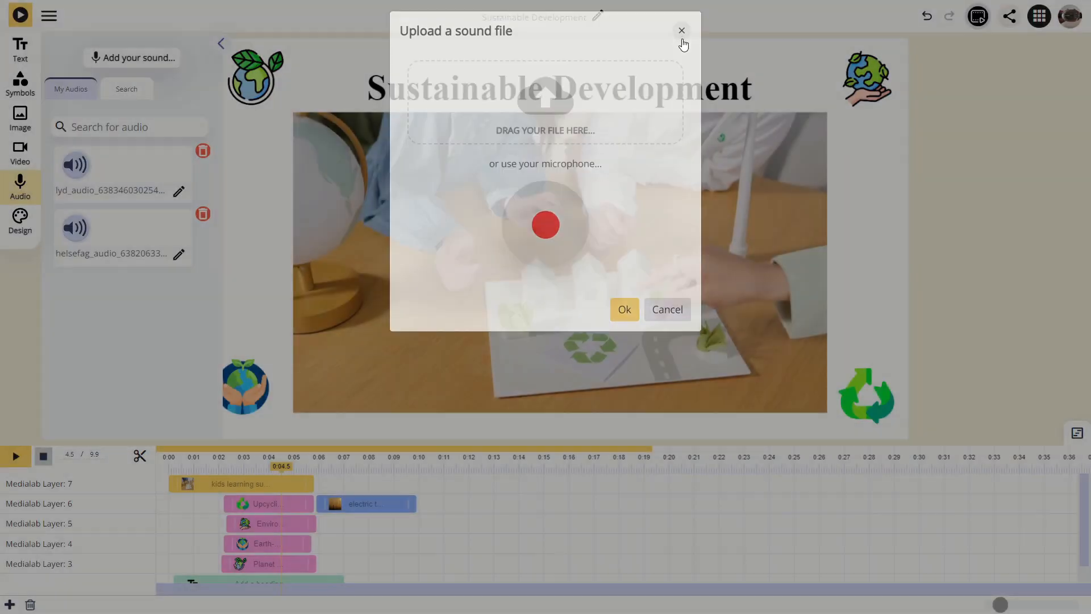
pyautogui.click(681, 30)
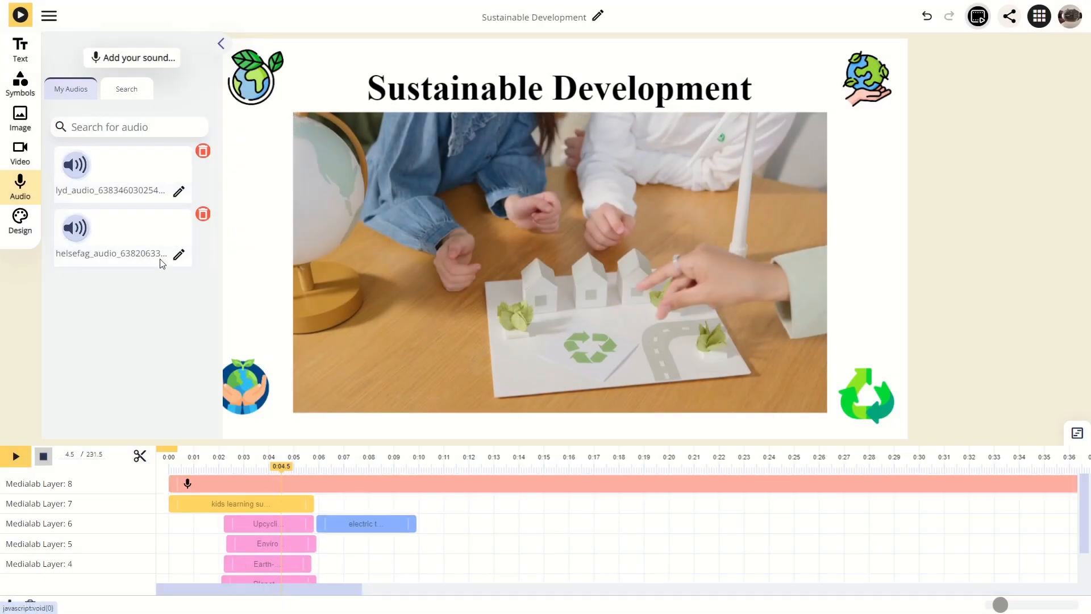
# In Design, try the portrait 9:16 video size and return to 16:9 widescreen
pyautogui.click(20, 221)
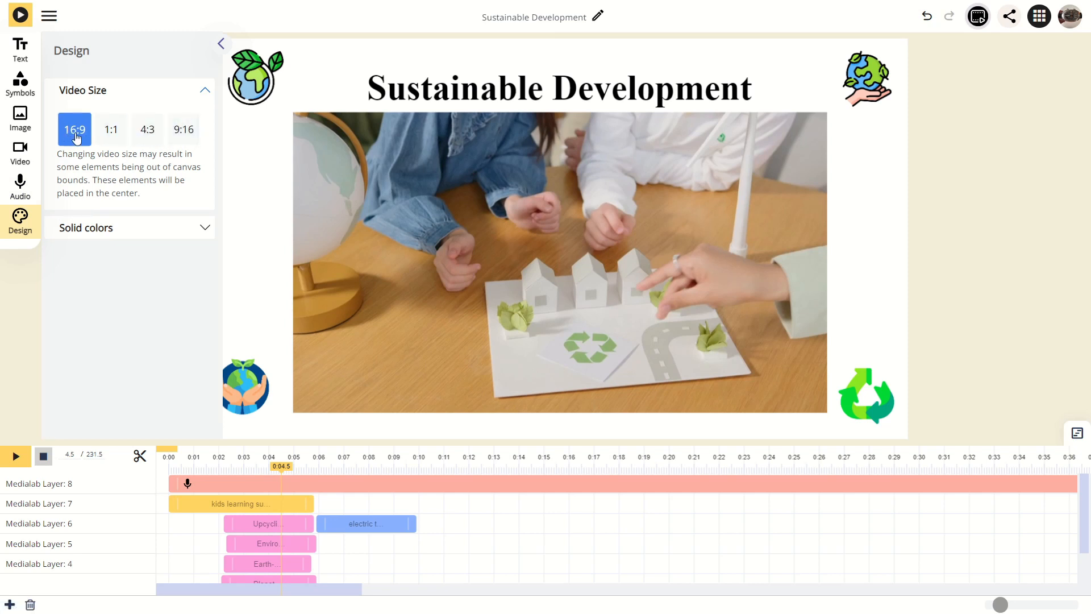
pyautogui.click(183, 129)
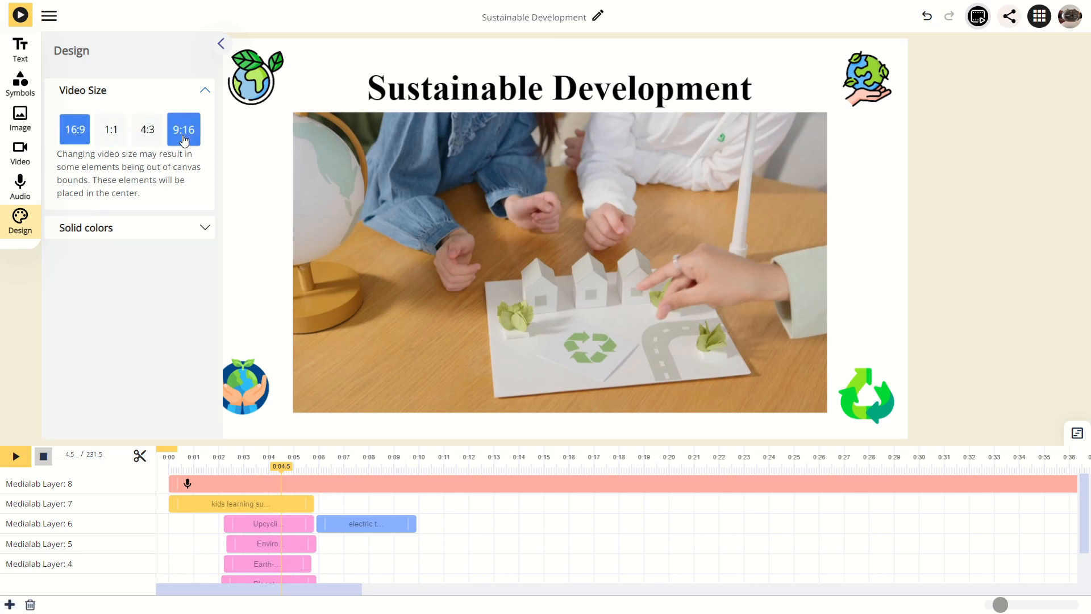
pyautogui.click(183, 129)
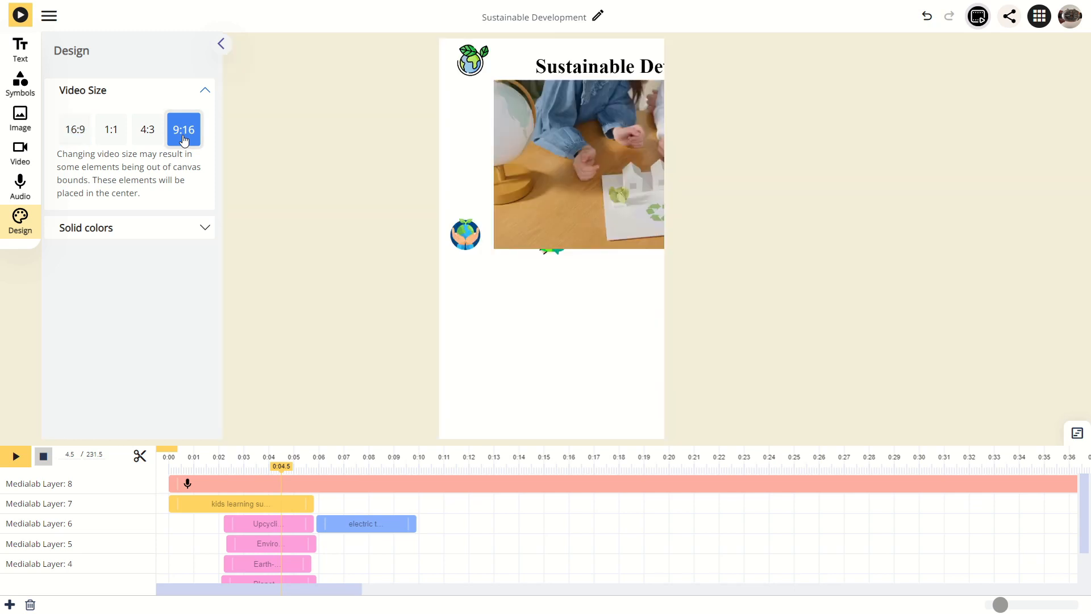
pyautogui.moveTo(506, 186)
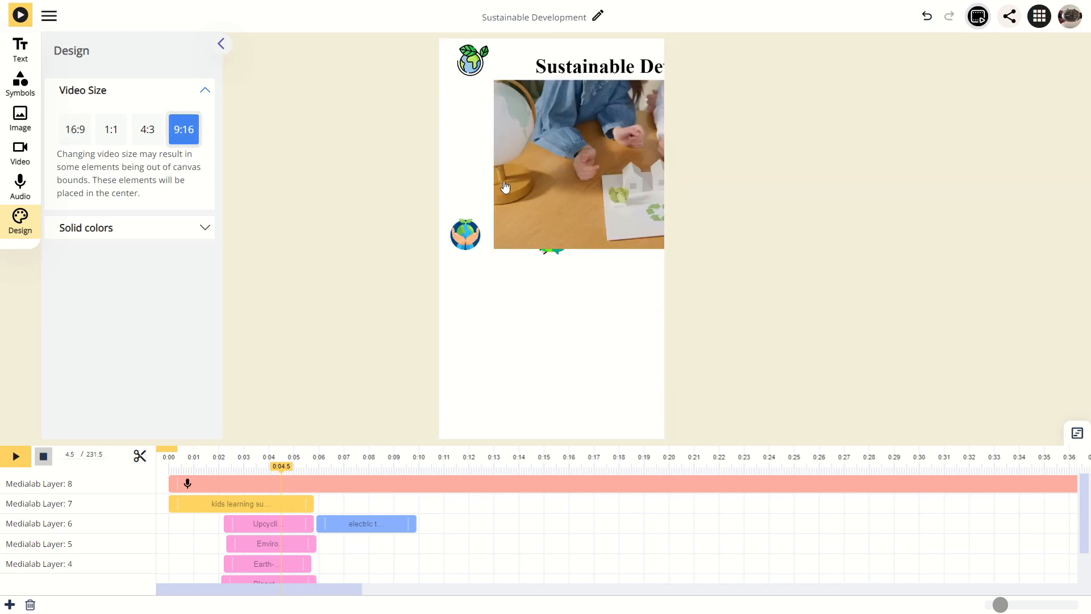
pyautogui.click(73, 130)
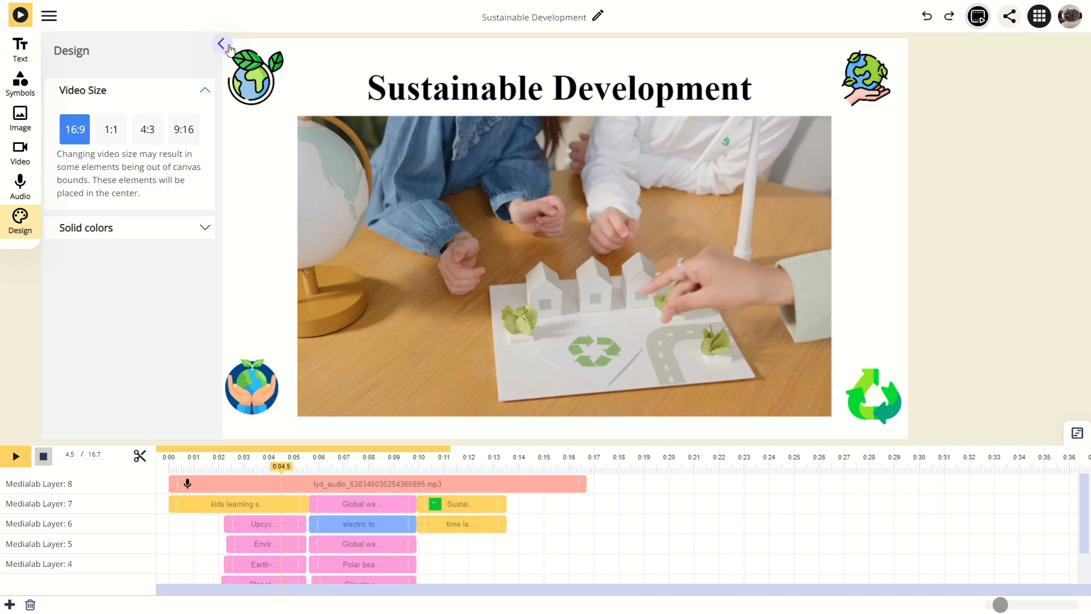
# Collapse the design side panel to enlarge the canvas for previewing
pyautogui.click(221, 43)
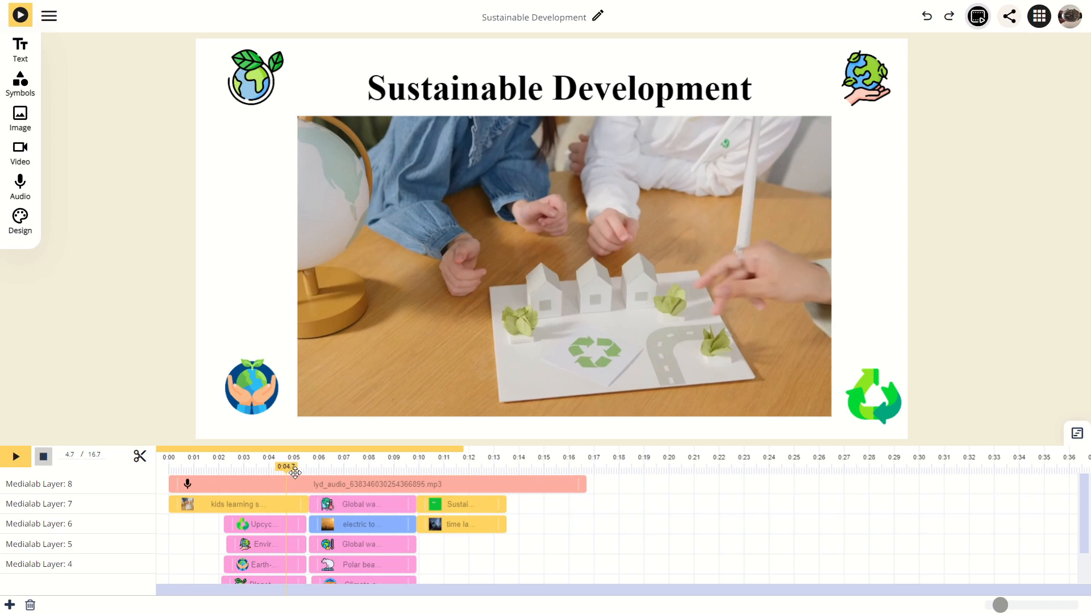
pyautogui.moveTo(287, 474)
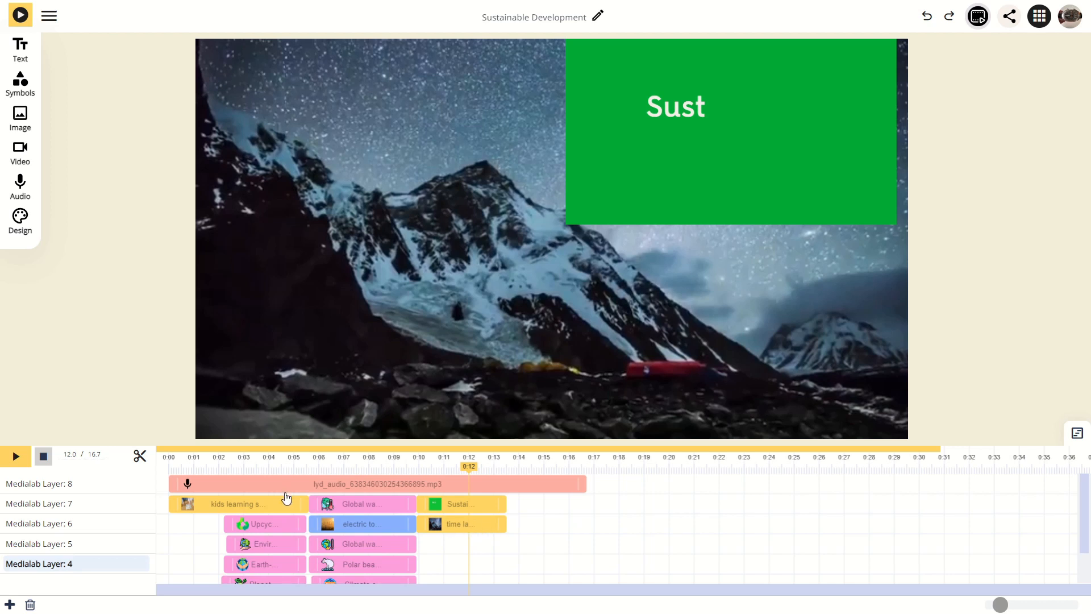
# Return the preview to the opening scene and select the first pink clip on layer 6
pyautogui.click(266, 457)
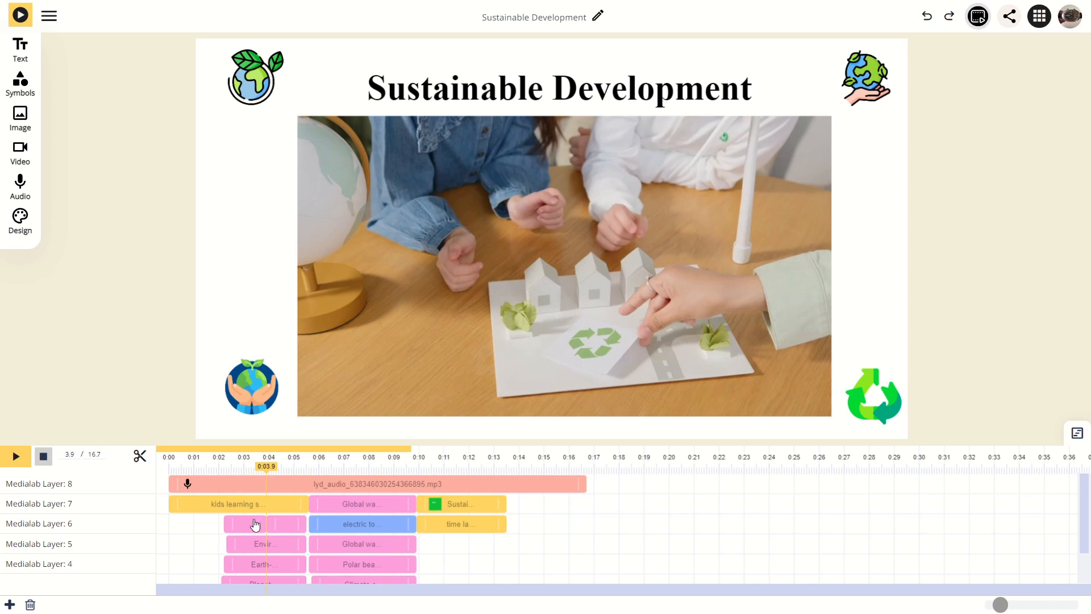
pyautogui.click(234, 466)
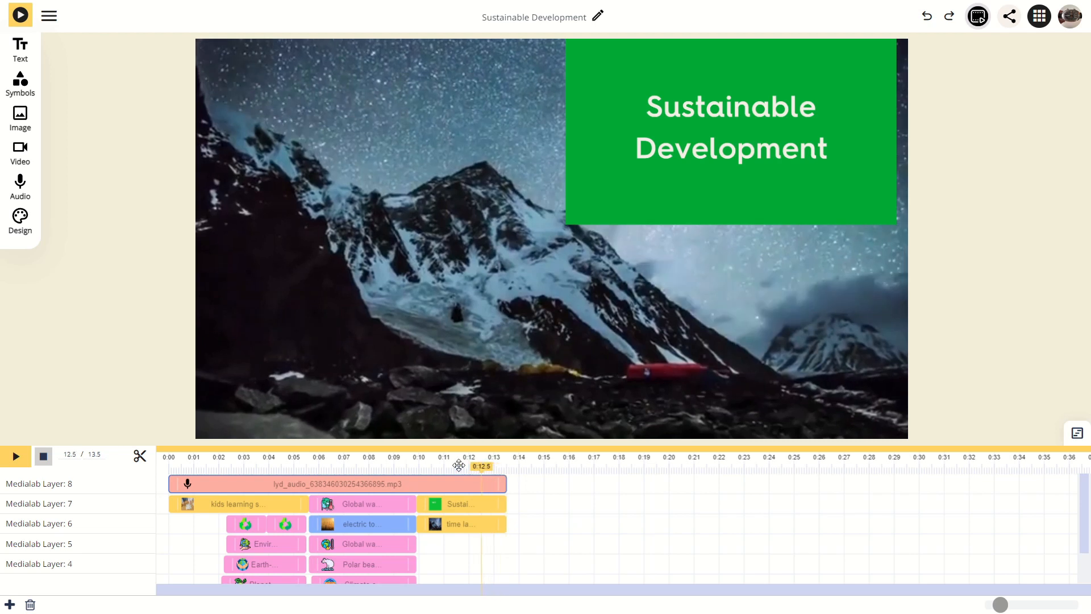
pyautogui.click(228, 457)
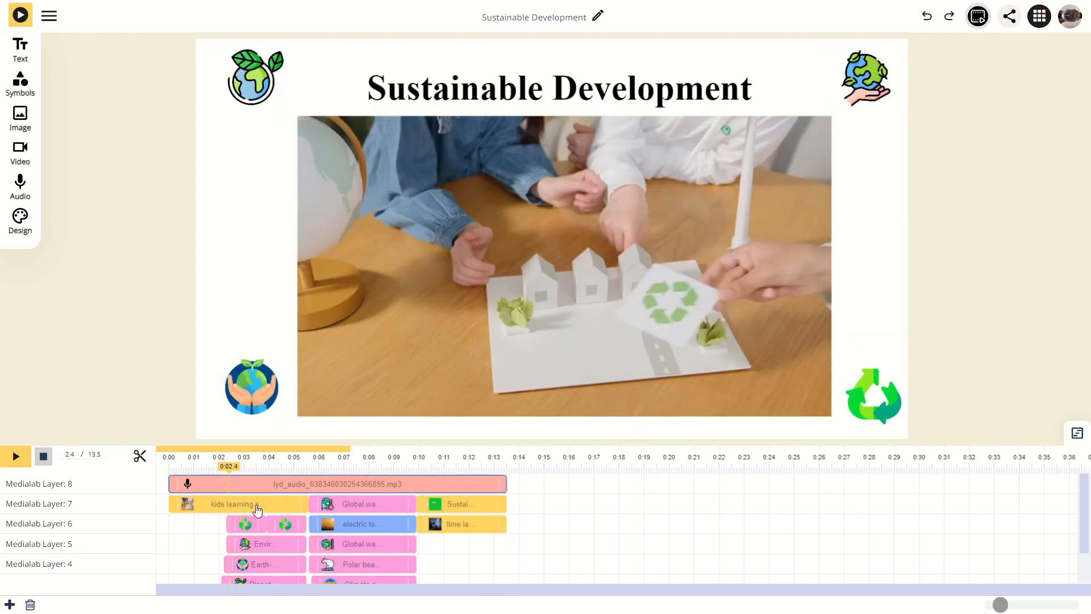
pyautogui.rightClick(237, 504)
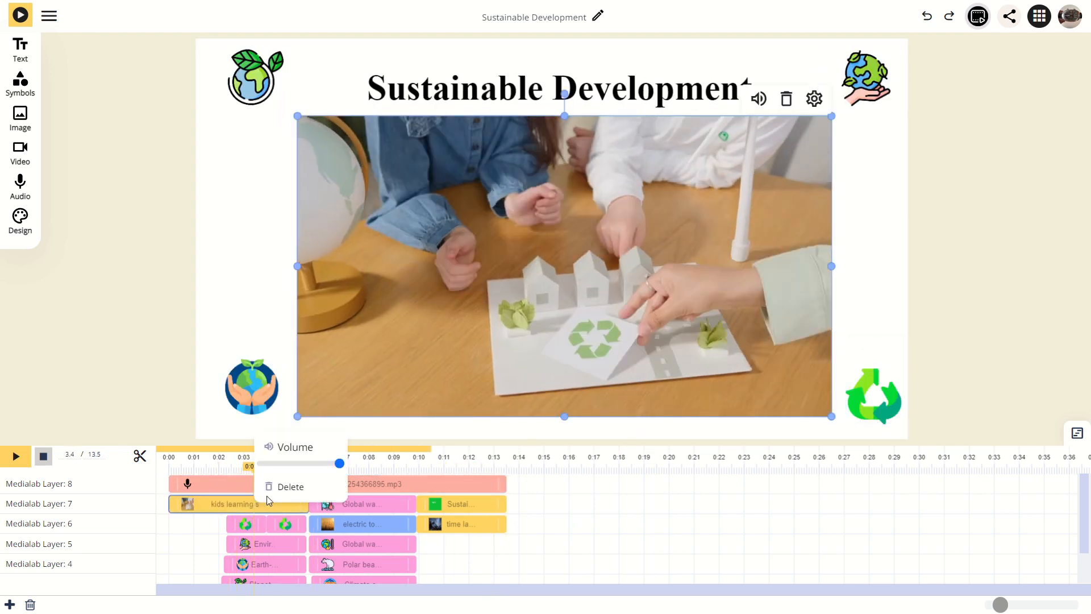
pyautogui.moveTo(290, 486)
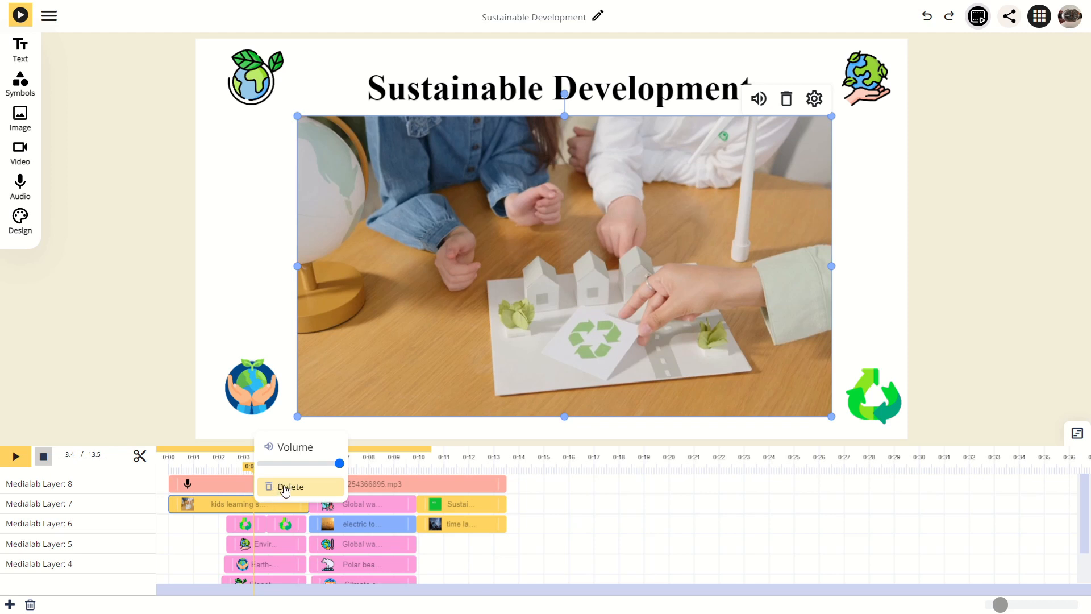
pyautogui.moveTo(376, 487)
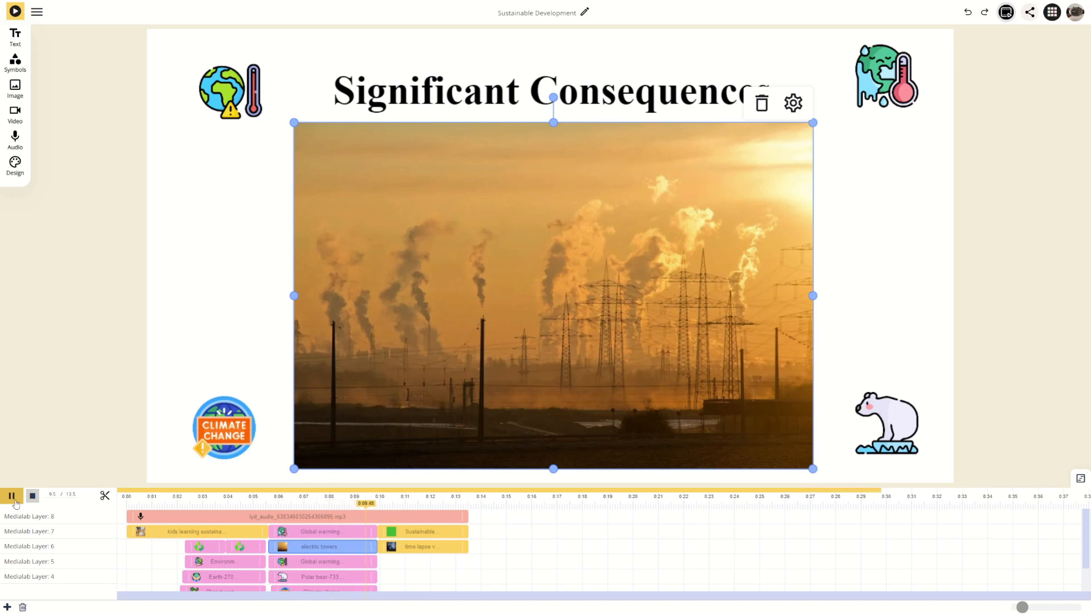
# Pause the preview, jump to the mountain scene and select the opening video of the children
pyautogui.click(11, 494)
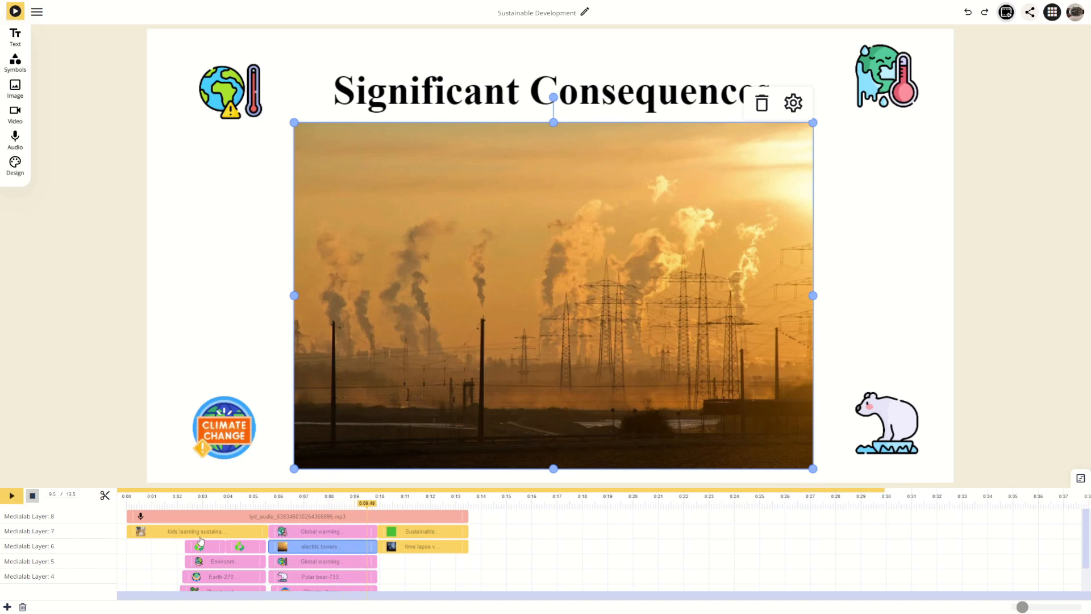
pyautogui.click(379, 503)
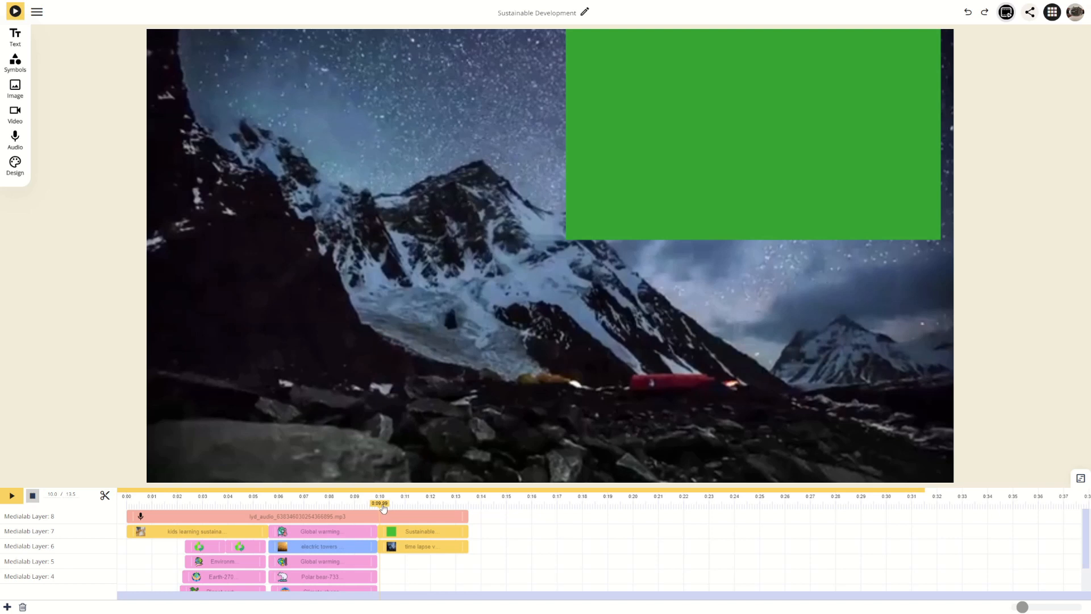
pyautogui.click(237, 496)
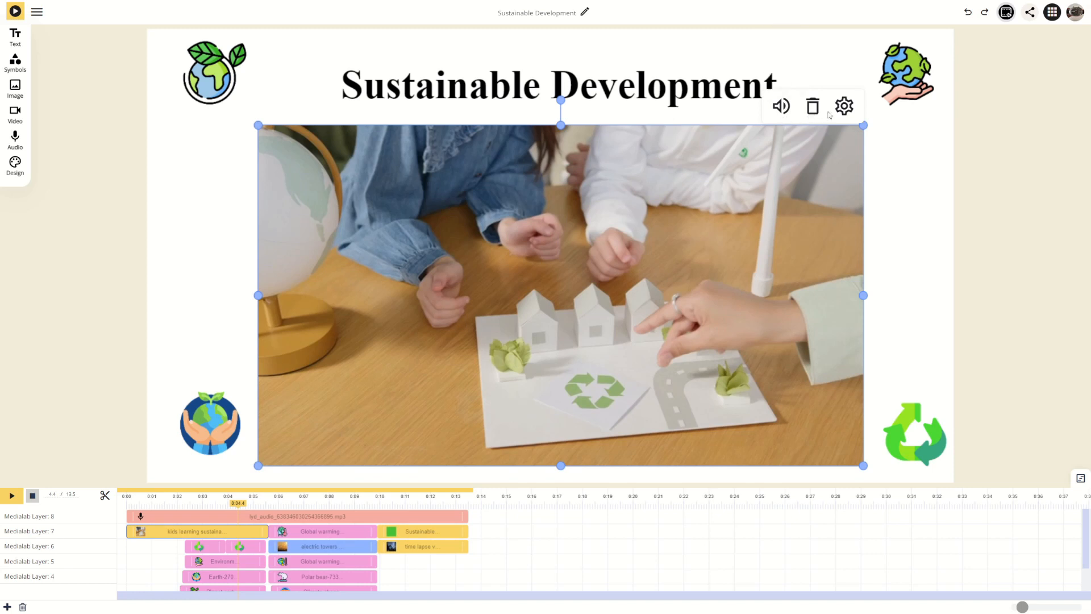
pyautogui.moveTo(840, 109)
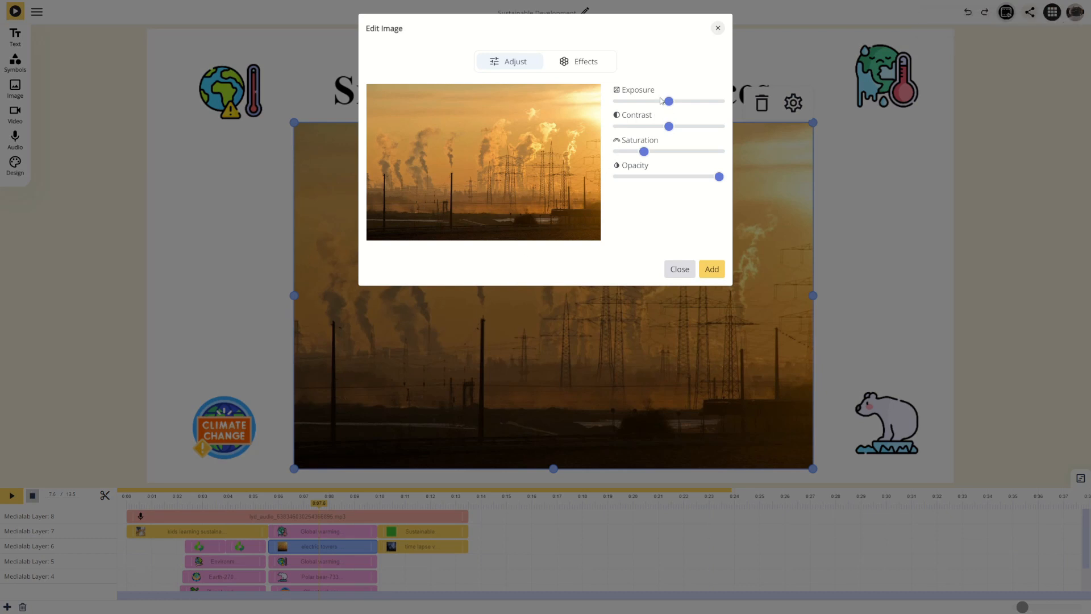
pyautogui.click(578, 62)
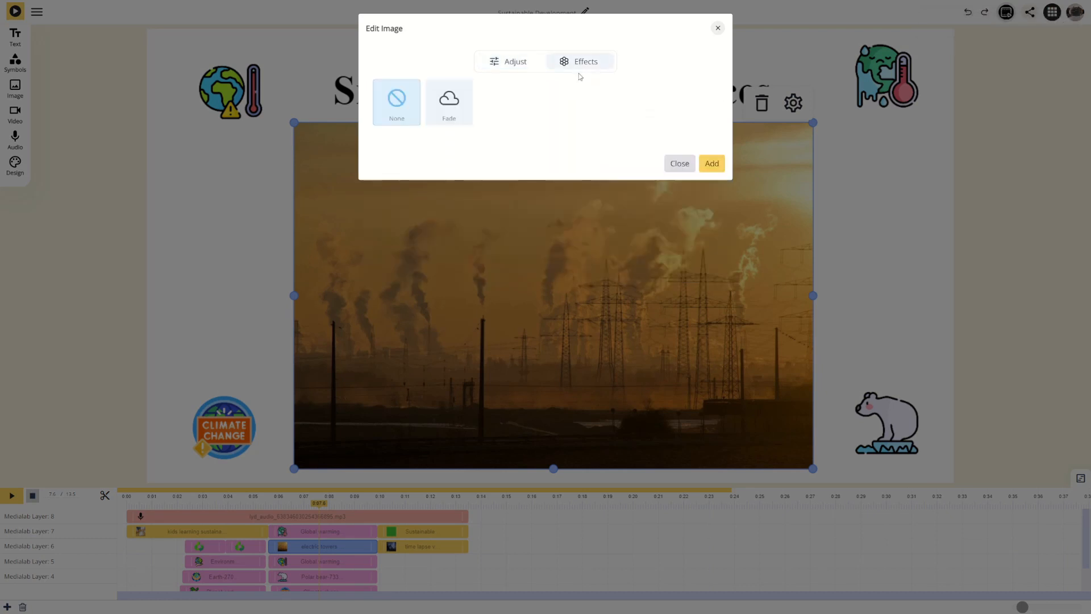
pyautogui.click(447, 101)
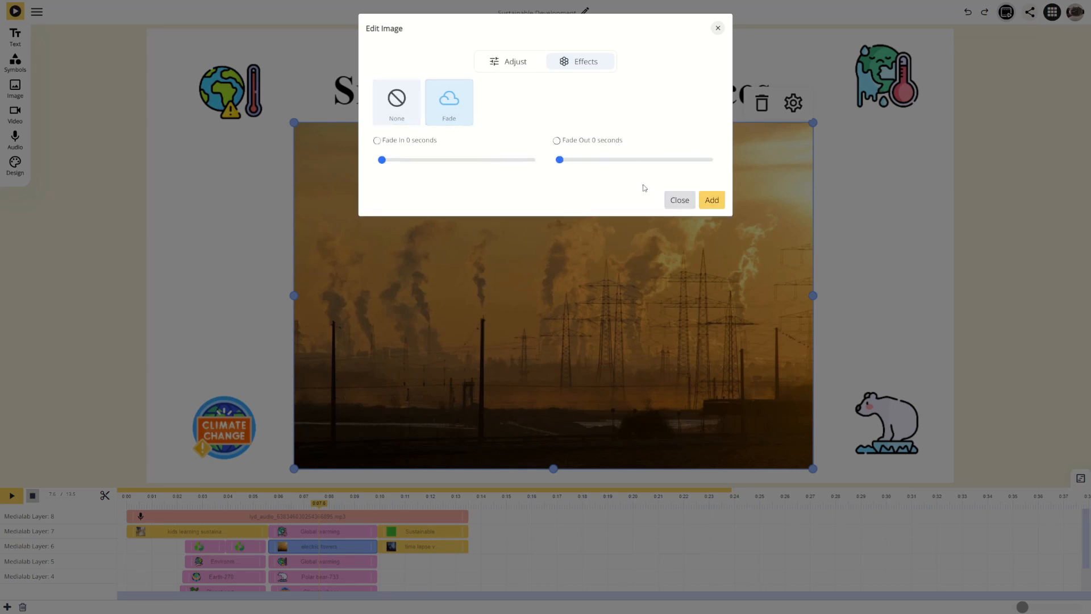
pyautogui.click(678, 200)
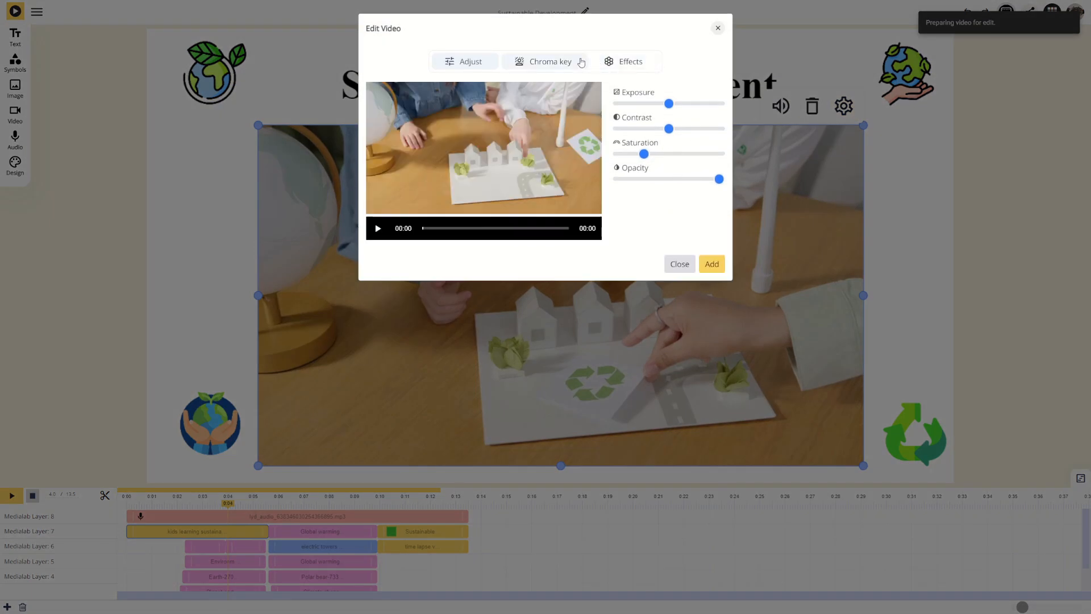
pyautogui.click(625, 62)
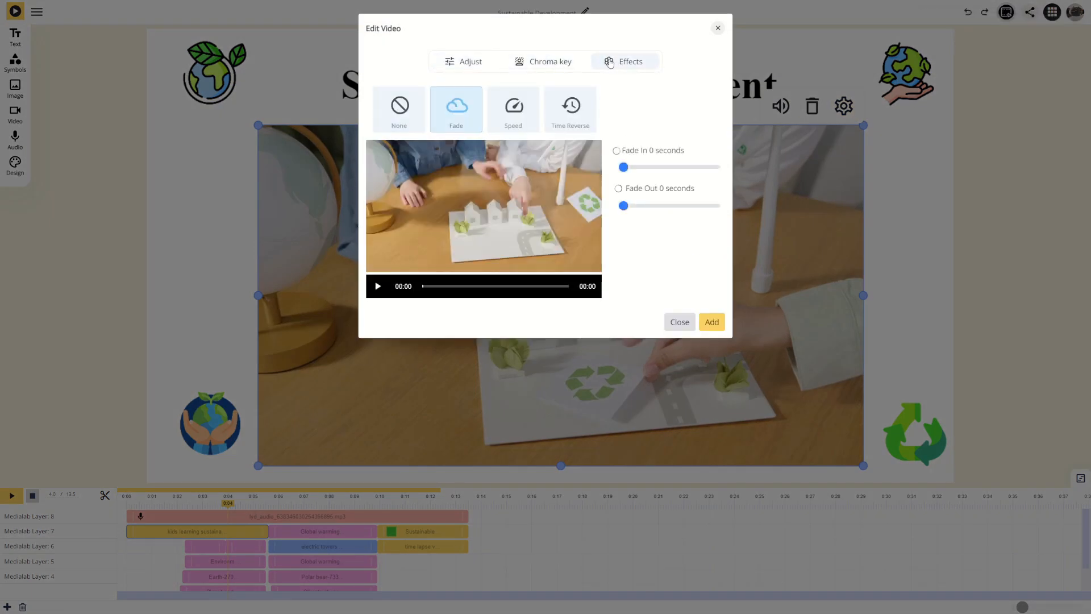
pyautogui.click(569, 109)
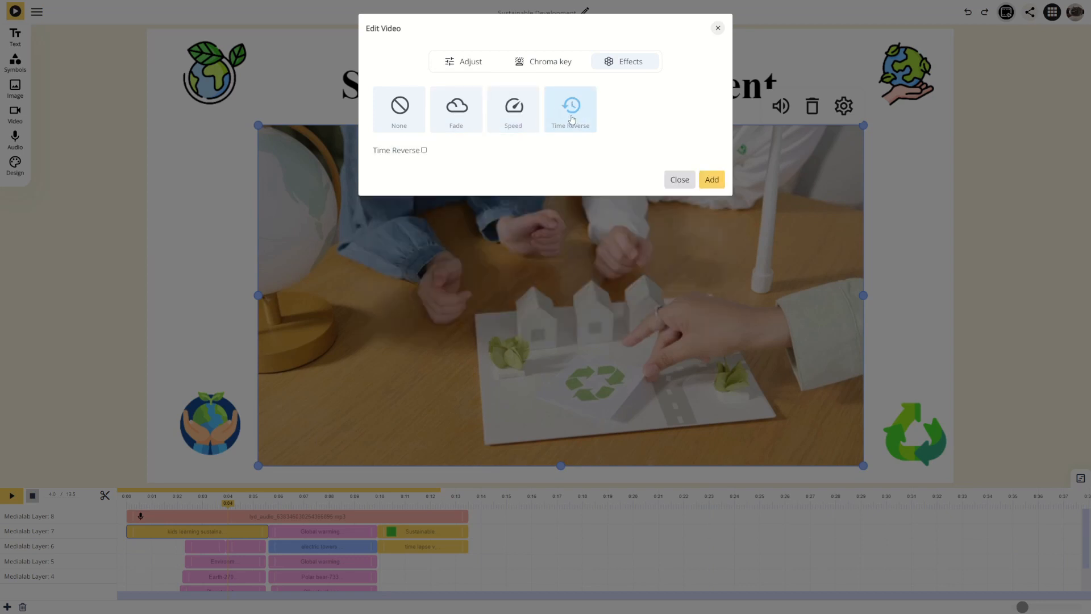
pyautogui.click(678, 178)
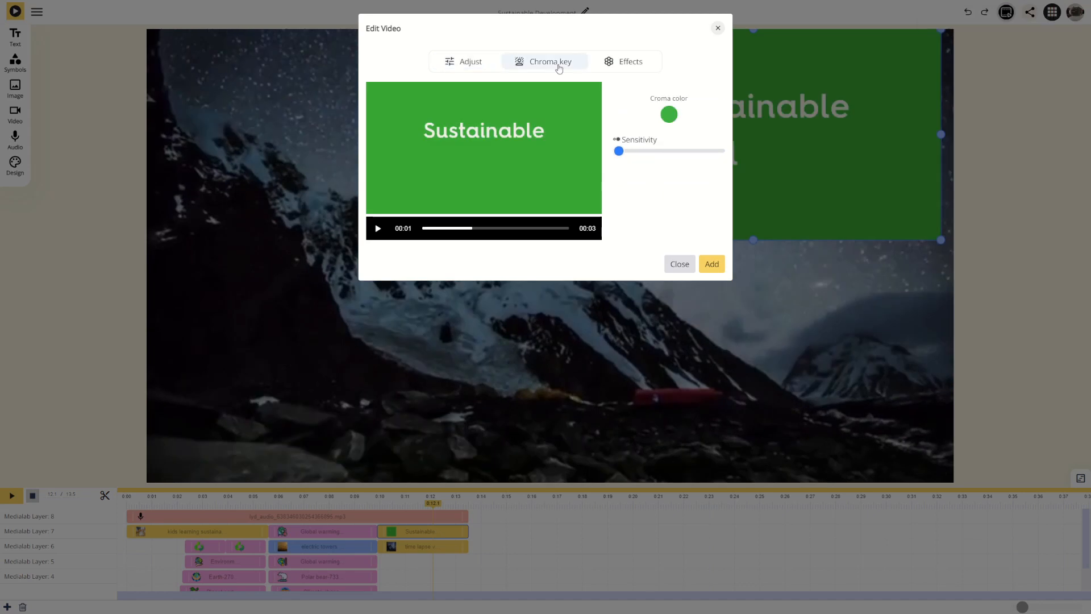
pyautogui.moveTo(609, 143)
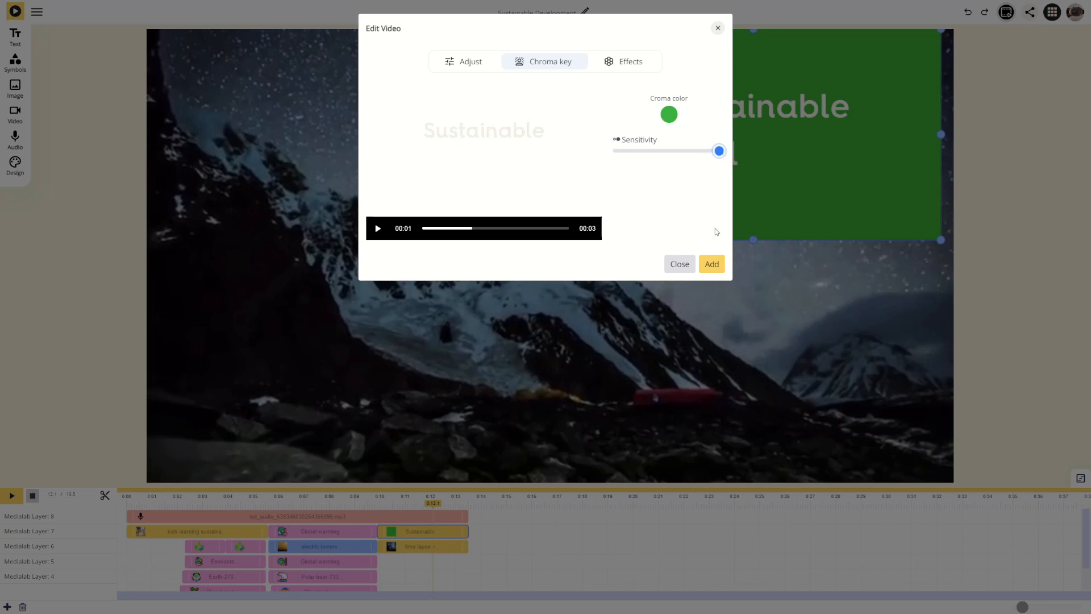
# Apply the maximum-sensitivity chroma key to the green Sustainable clip
pyautogui.click(711, 263)
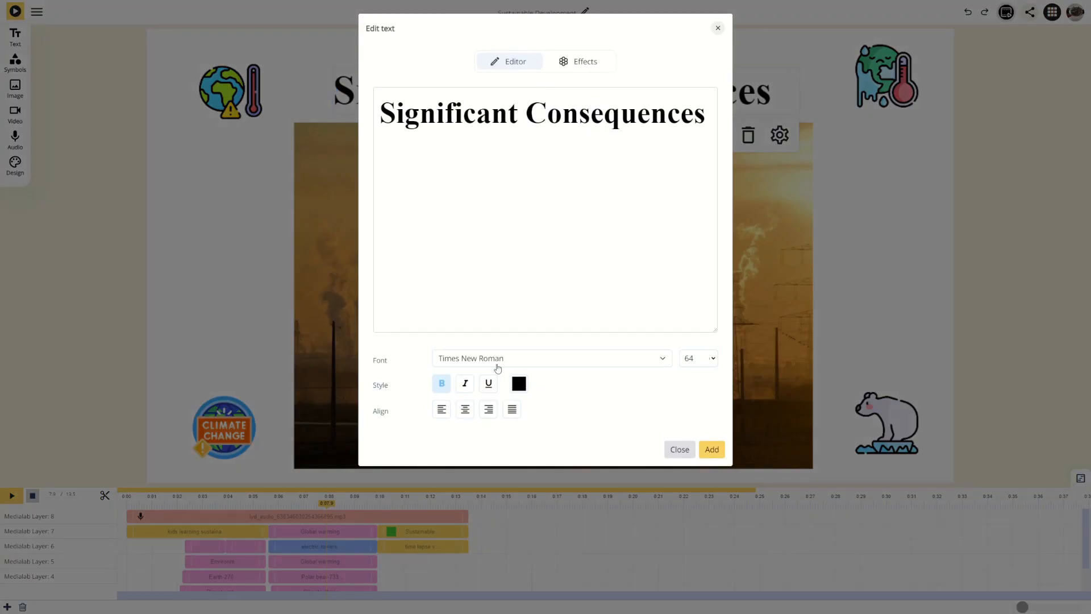
pyautogui.click(518, 383)
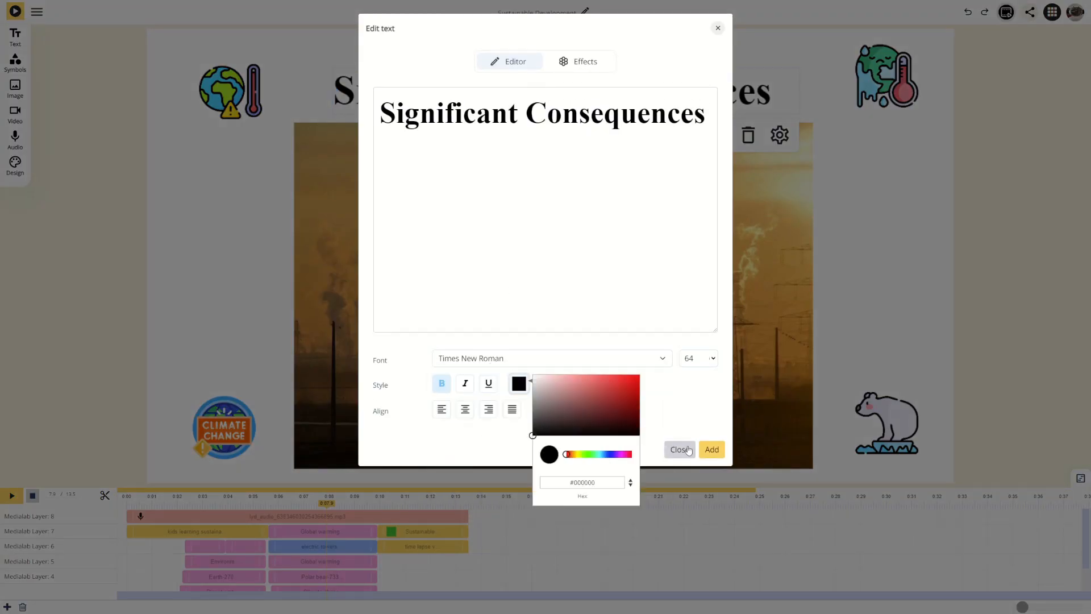
pyautogui.click(578, 61)
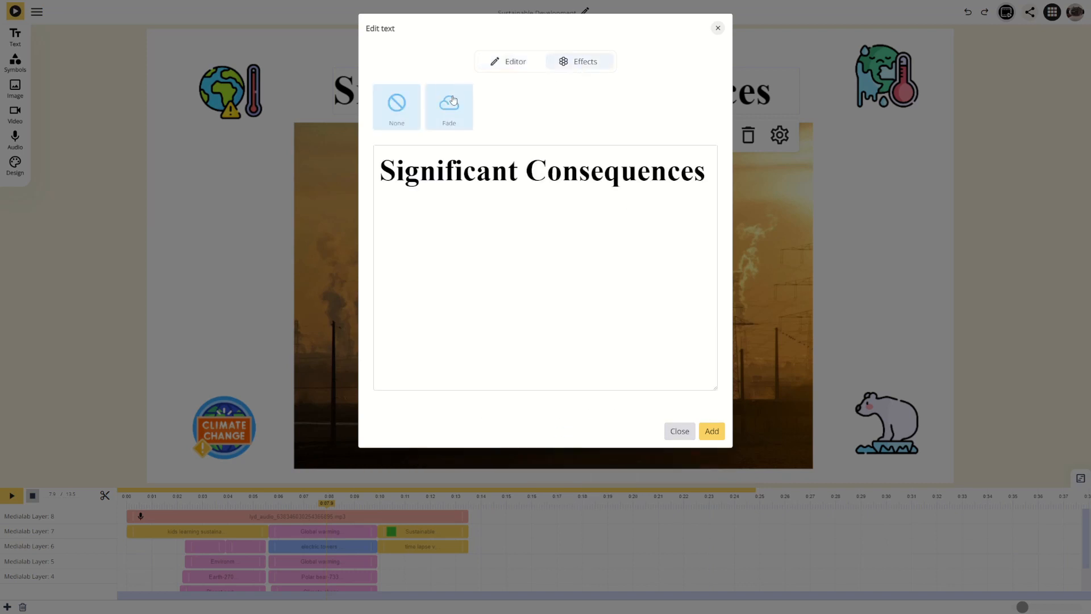
pyautogui.click(449, 107)
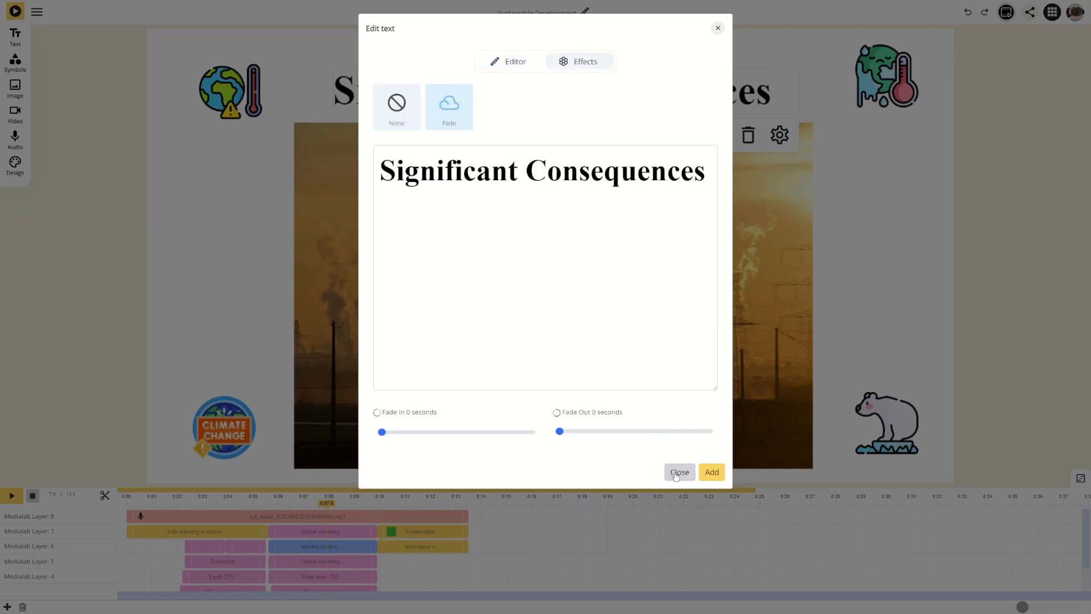
pyautogui.click(678, 472)
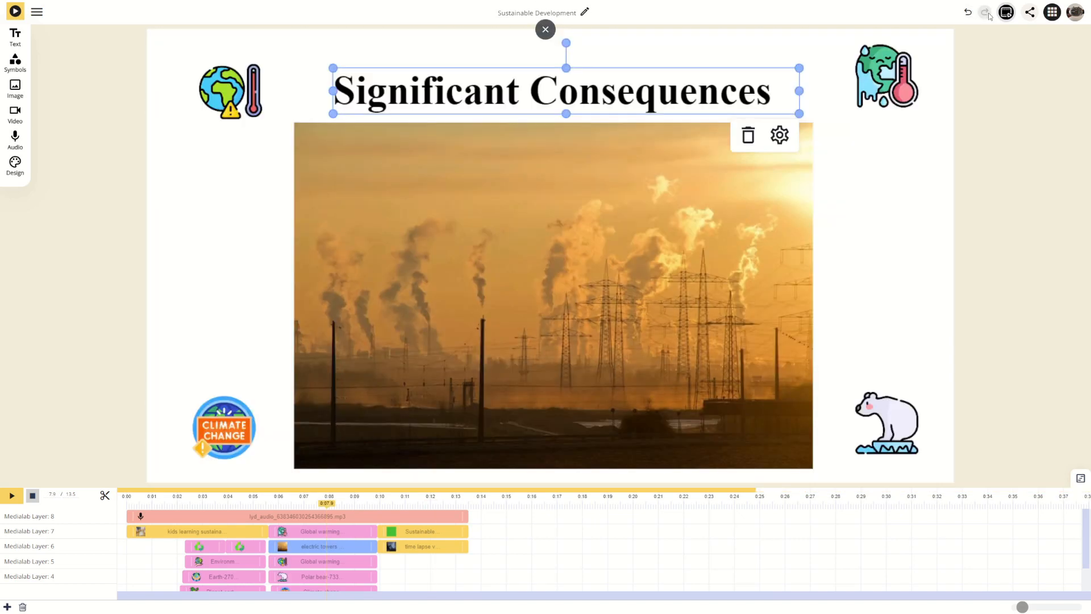
# Jump back to the opening title scene and view the project's Share options
pyautogui.click(544, 30)
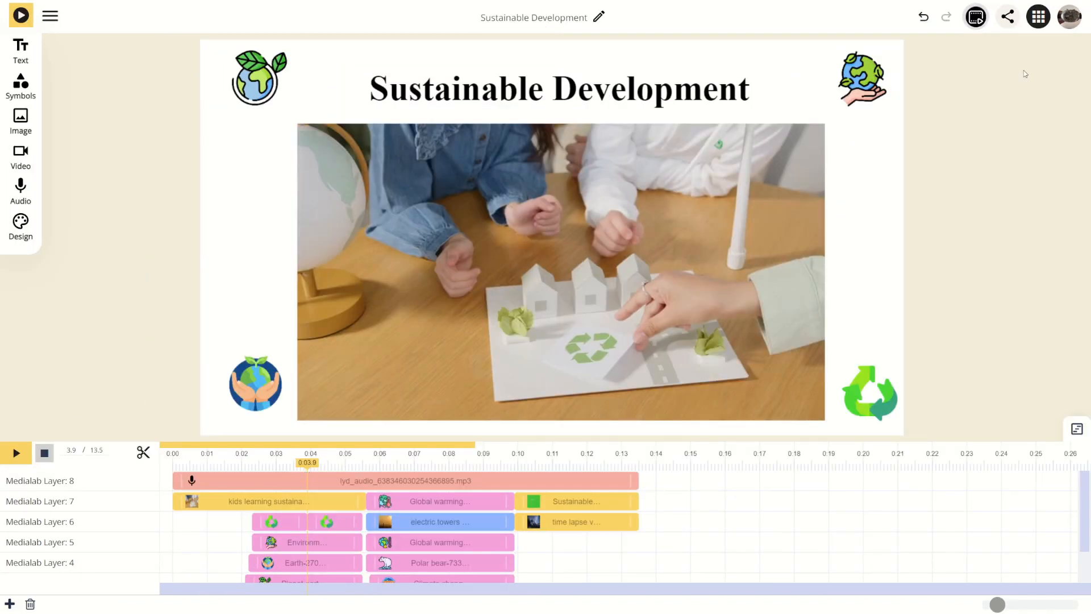
pyautogui.click(1005, 16)
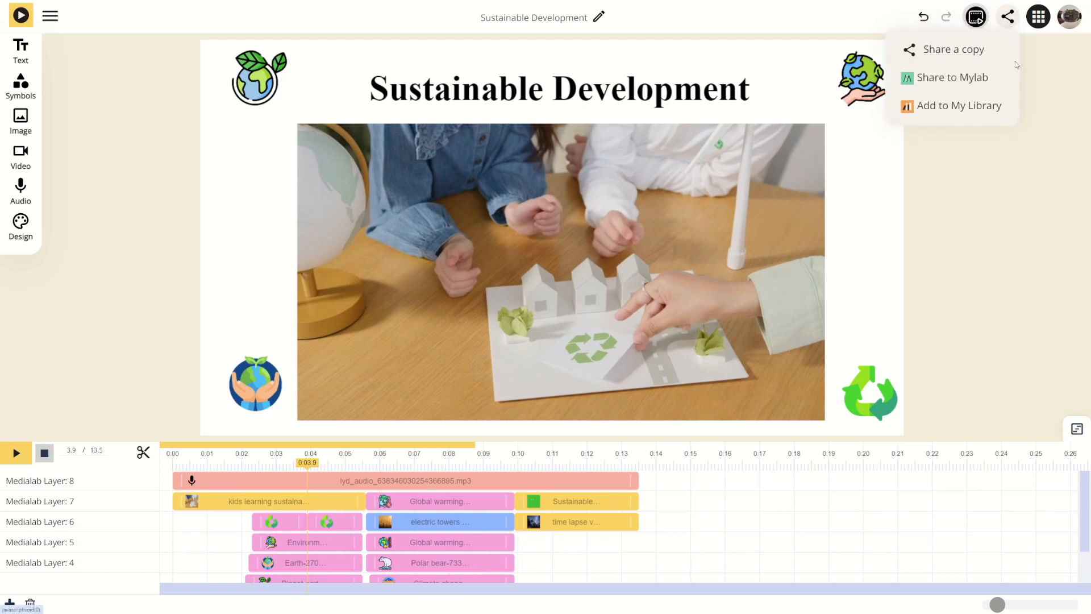
pyautogui.moveTo(959, 104)
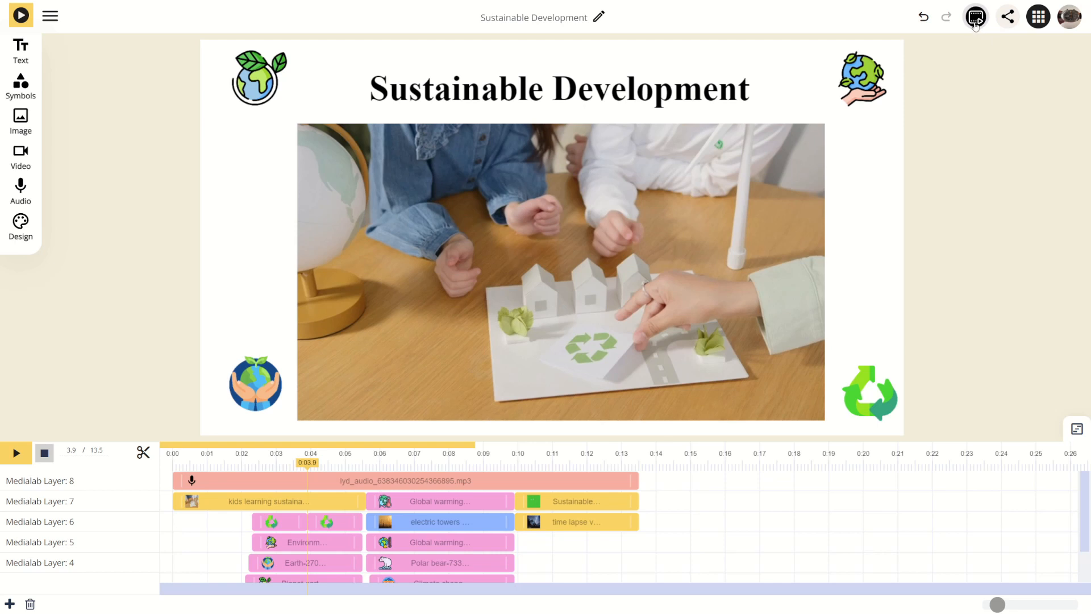
# Choose MP4 over MP3 at 1920 x 1080 and start the video export
pyautogui.click(974, 17)
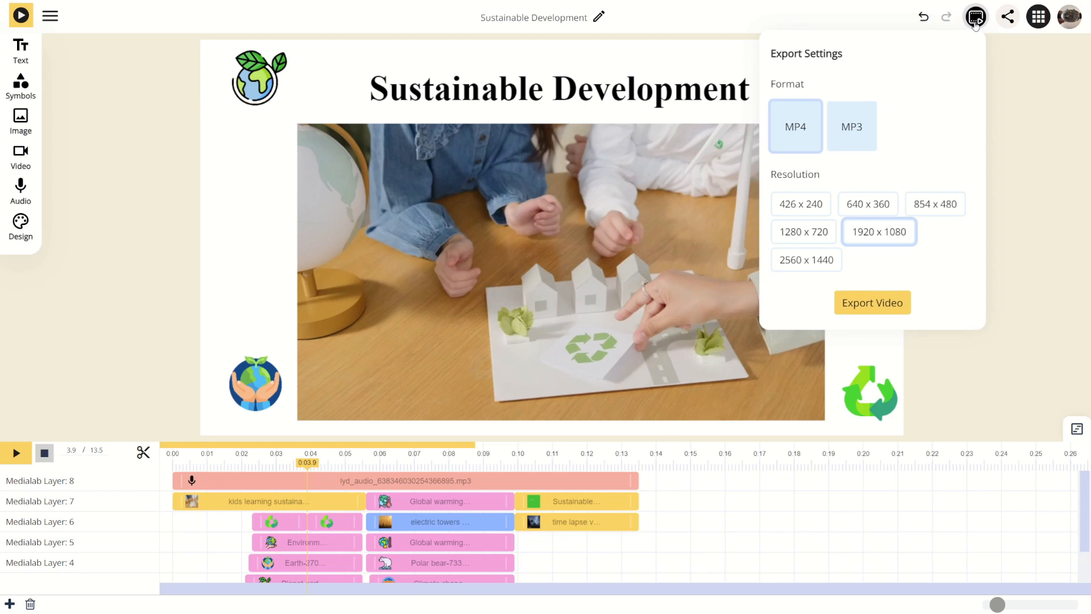
pyautogui.moveTo(974, 33)
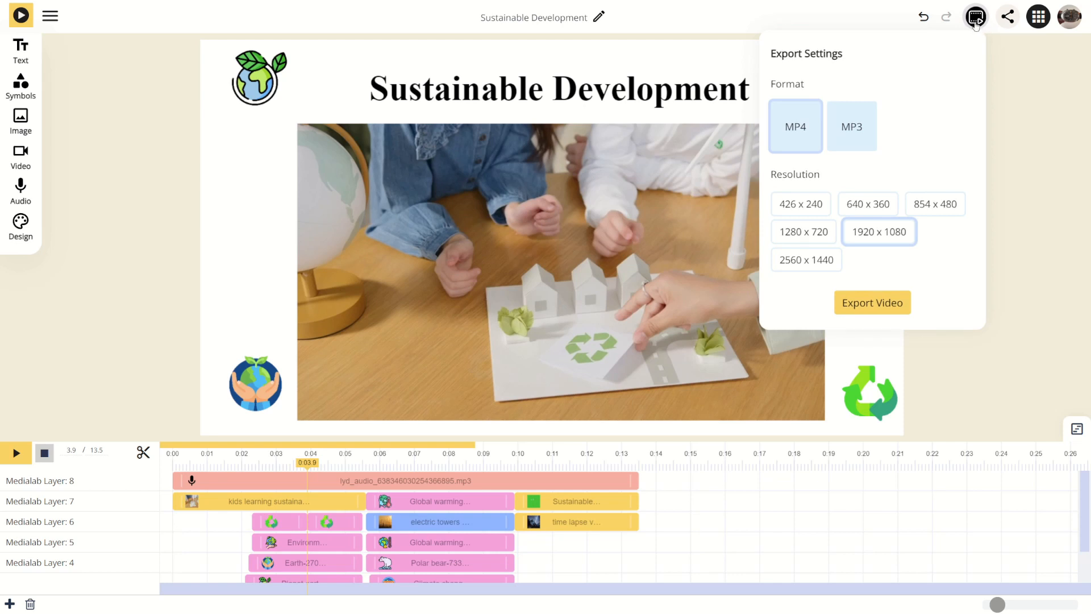
pyautogui.moveTo(794, 147)
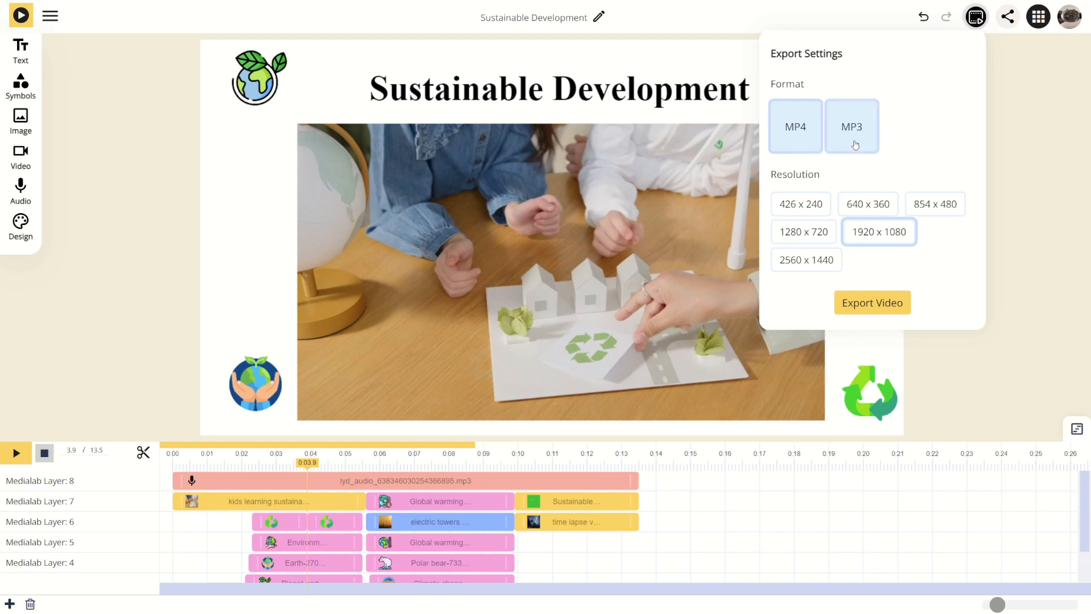
pyautogui.click(851, 126)
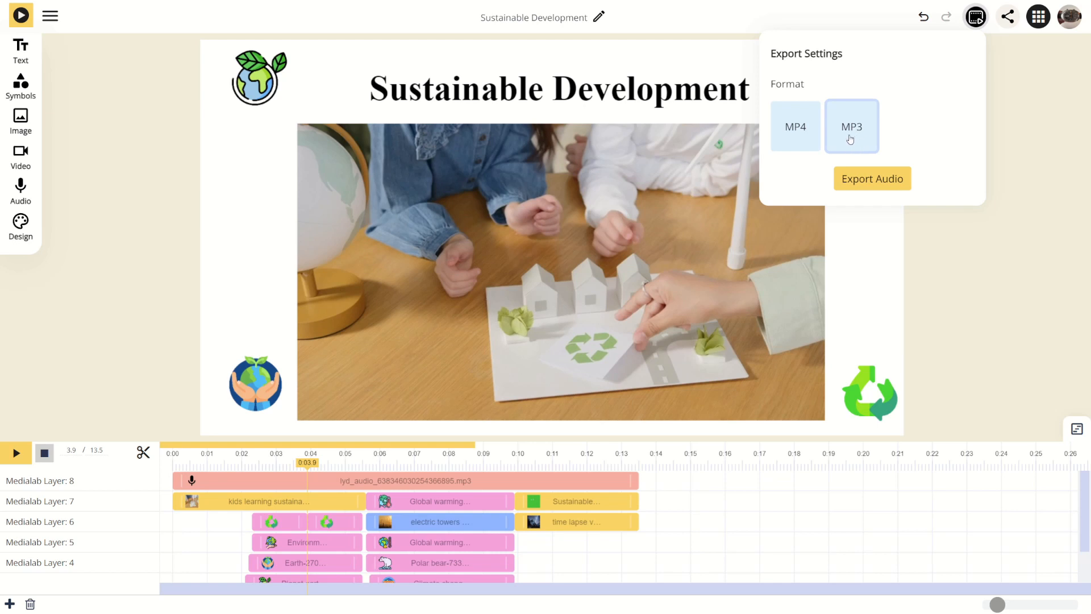
pyautogui.click(795, 126)
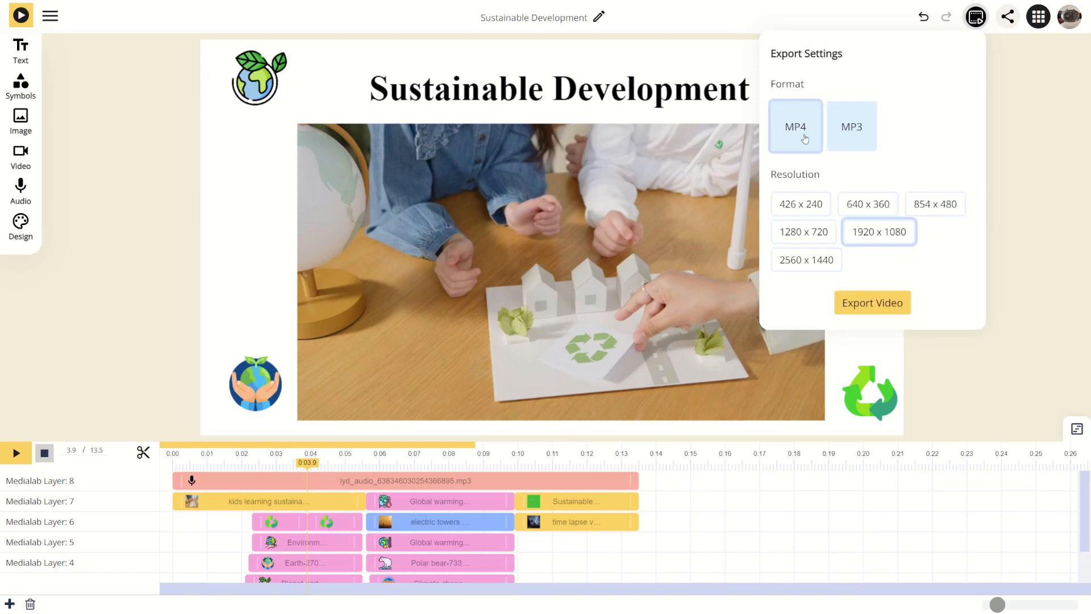
pyautogui.moveTo(904, 229)
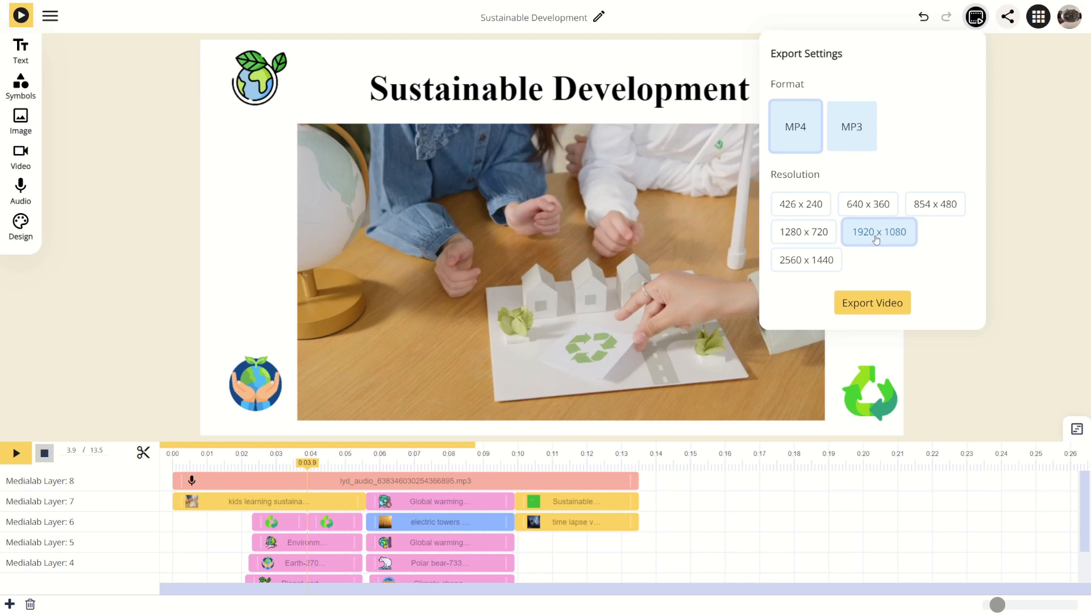
pyautogui.moveTo(875, 243)
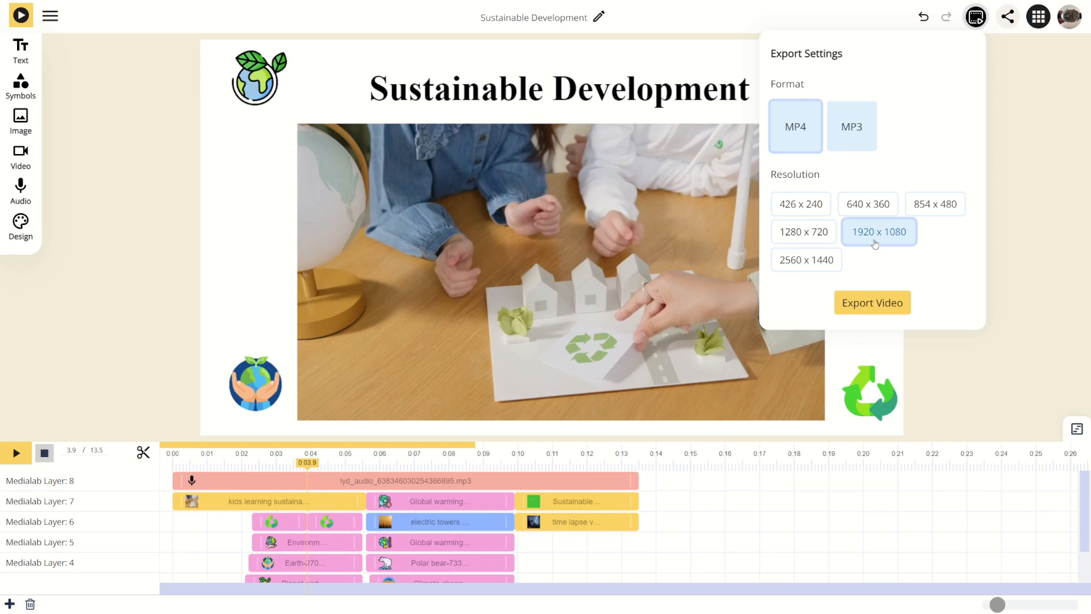
pyautogui.moveTo(871, 303)
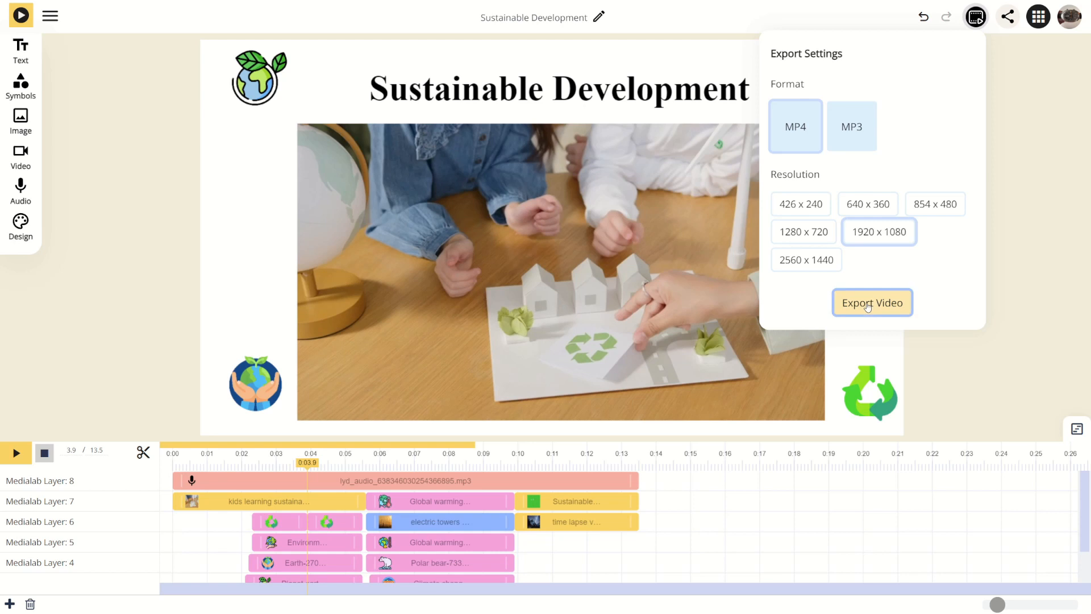
pyautogui.click(871, 303)
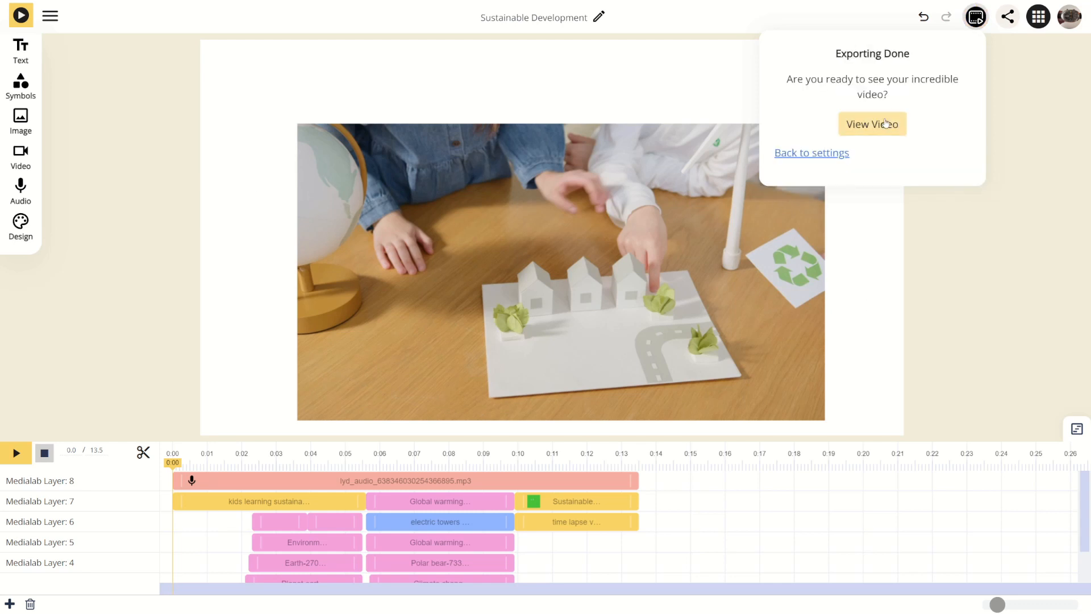
pyautogui.click(872, 124)
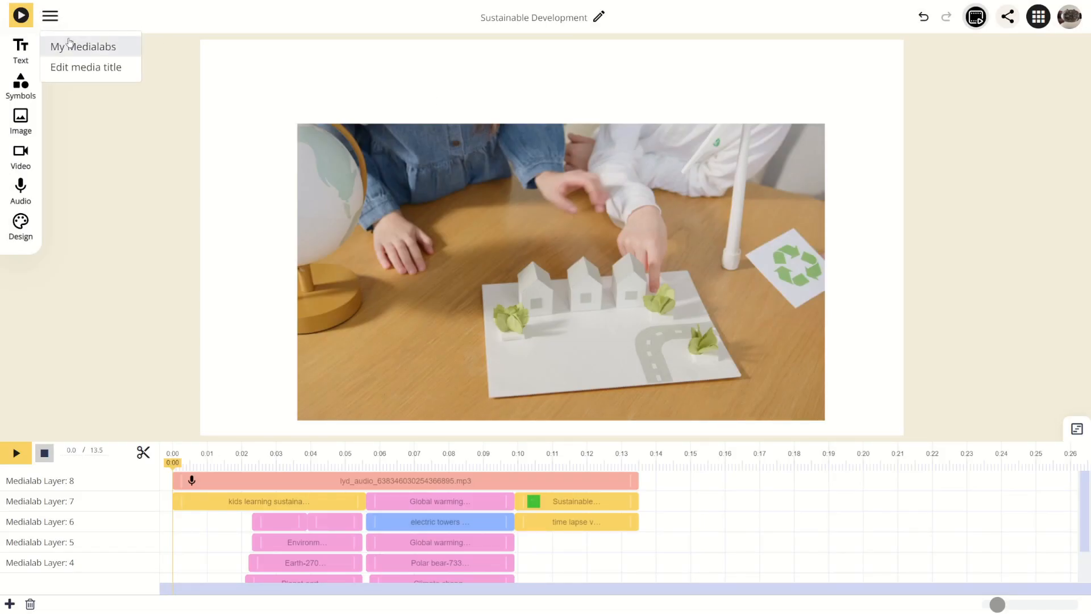
# In My Medialabs, check the newest video card's options and start its playback
pyautogui.click(83, 46)
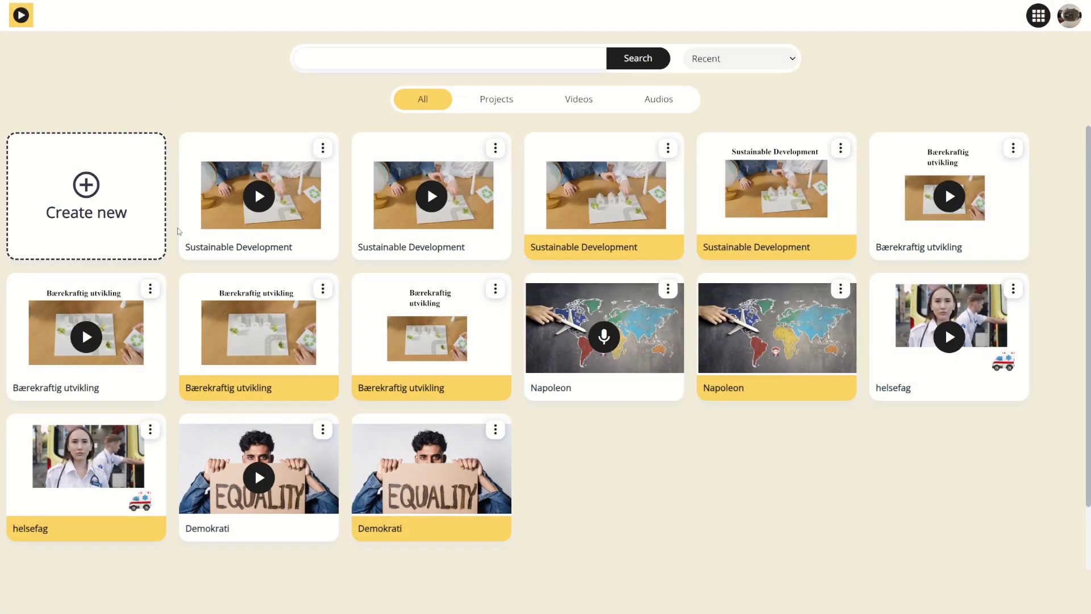
pyautogui.click(321, 148)
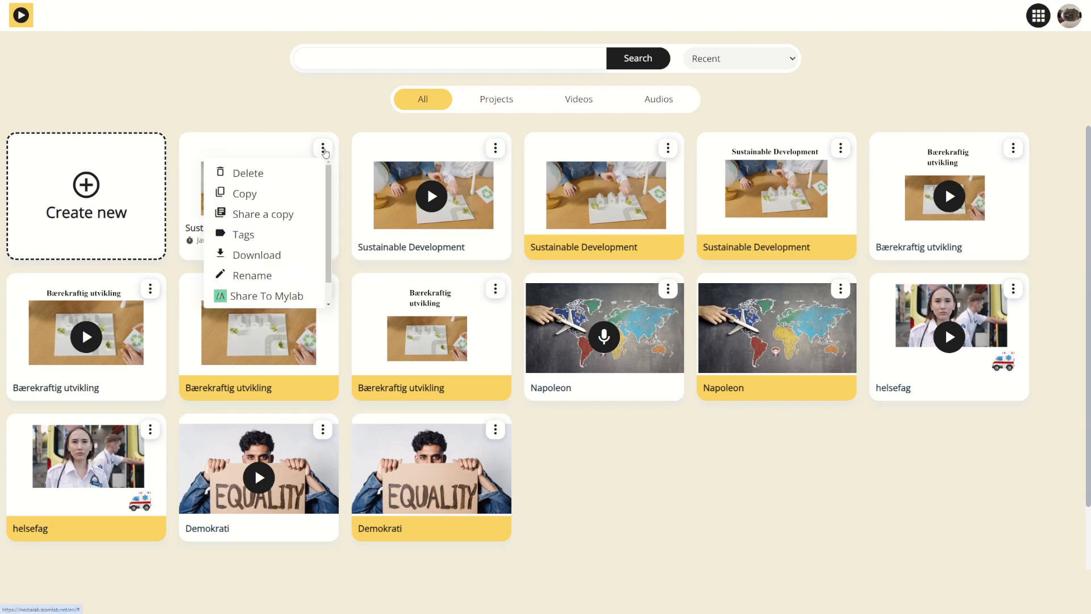
pyautogui.moveTo(256, 255)
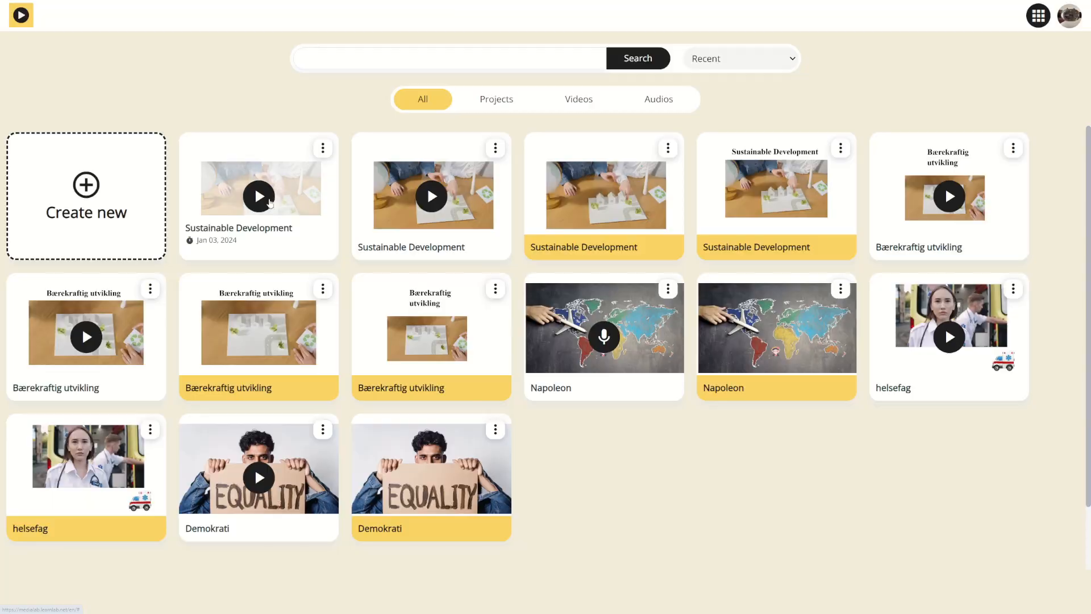
pyautogui.click(257, 195)
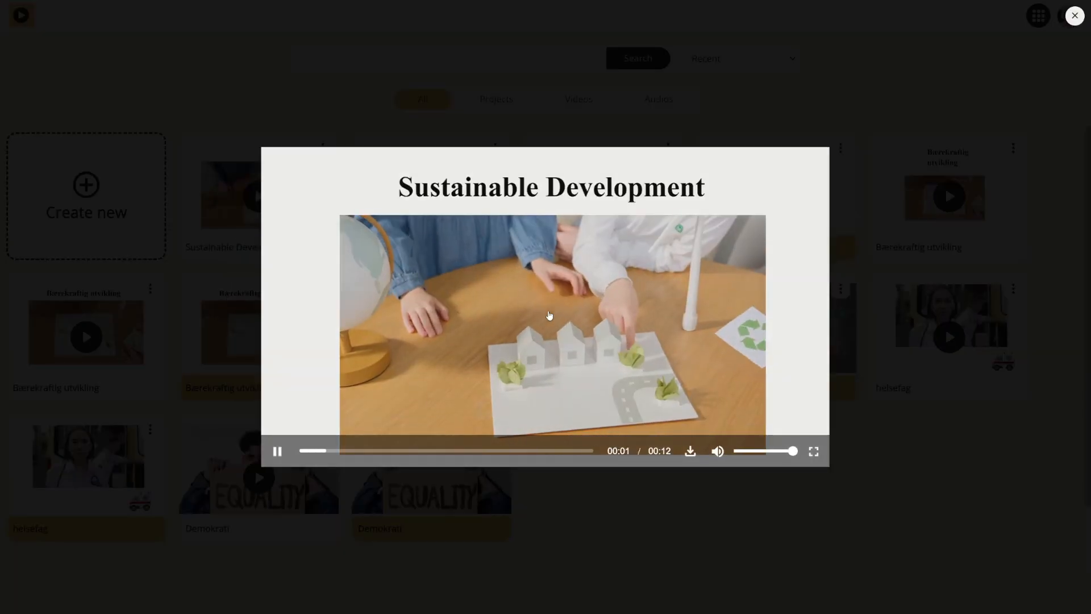